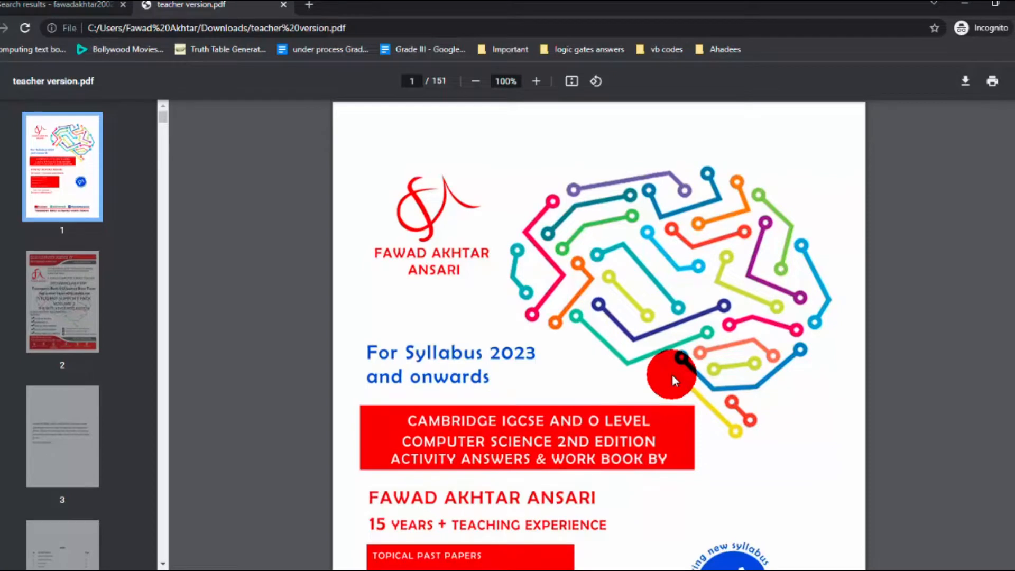
mouse_move(711, 285)
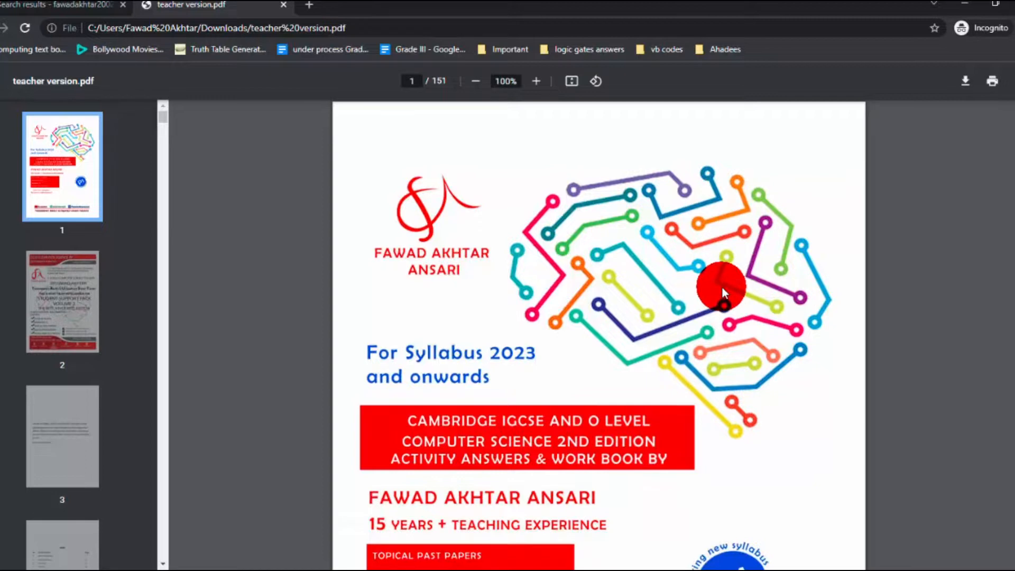
mouse_move(604, 376)
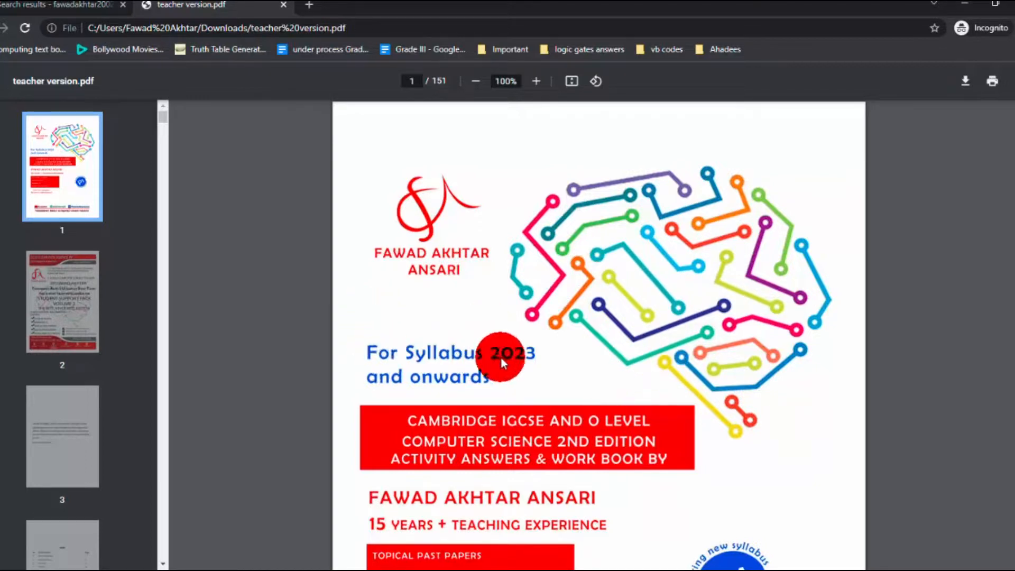
mouse_move(489, 394)
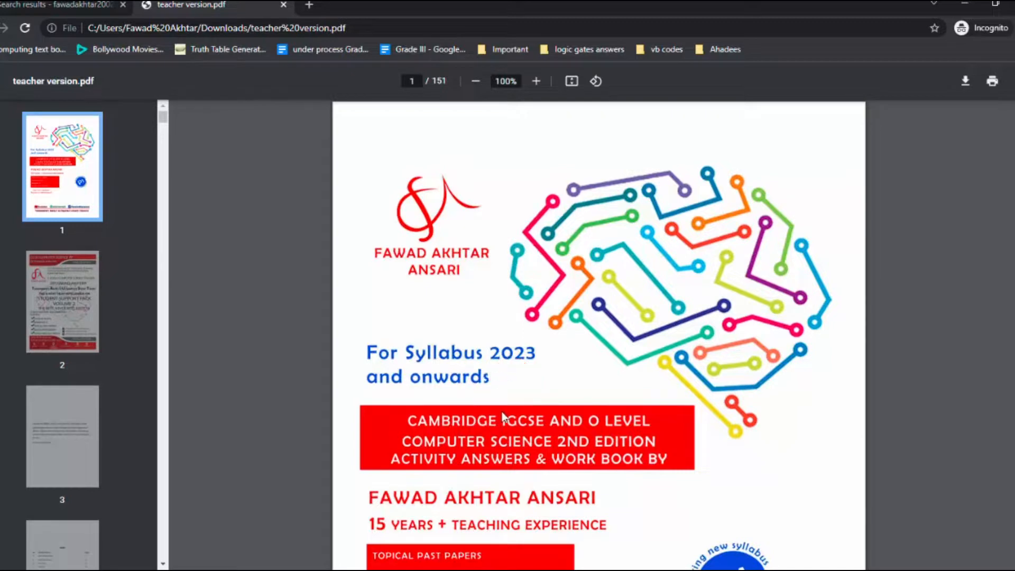
mouse_move(501, 399)
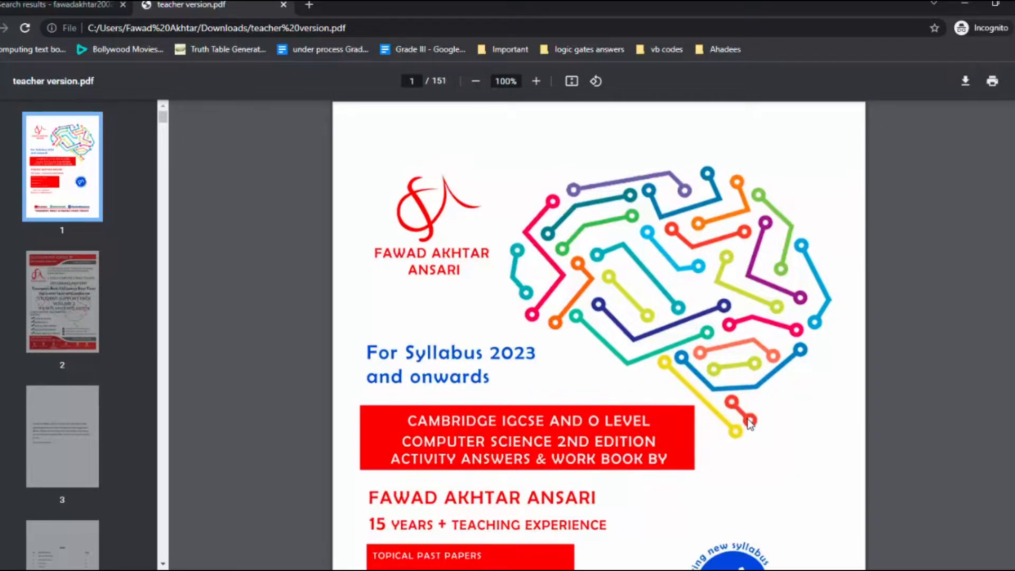
Scroll down the cover page to show its features list and P1 badge.
scroll("down", 3)
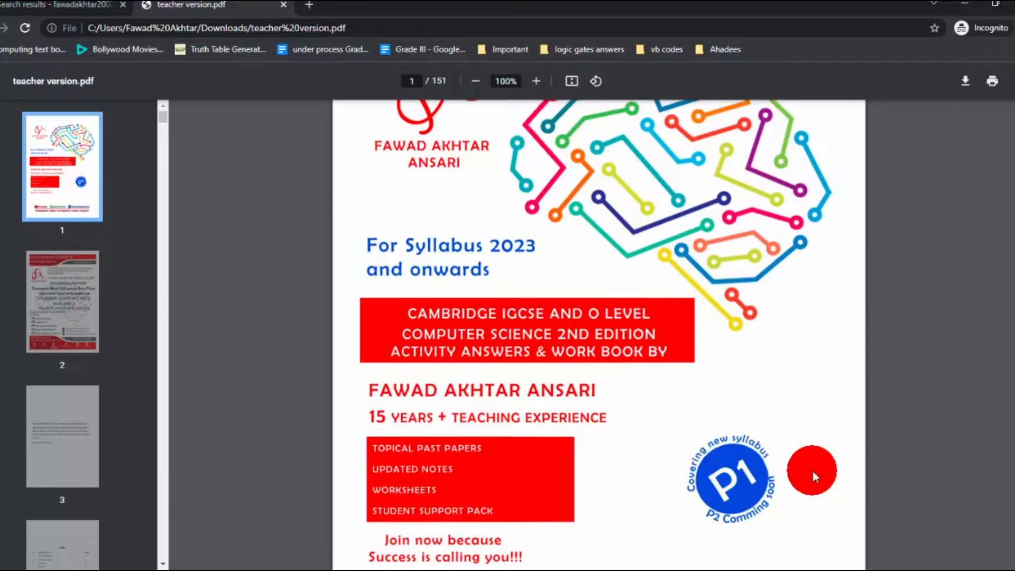
Scroll past the second promotional page to page 3's acknowledgements ending 'Love you parents!!!'.
scroll("down", 3)
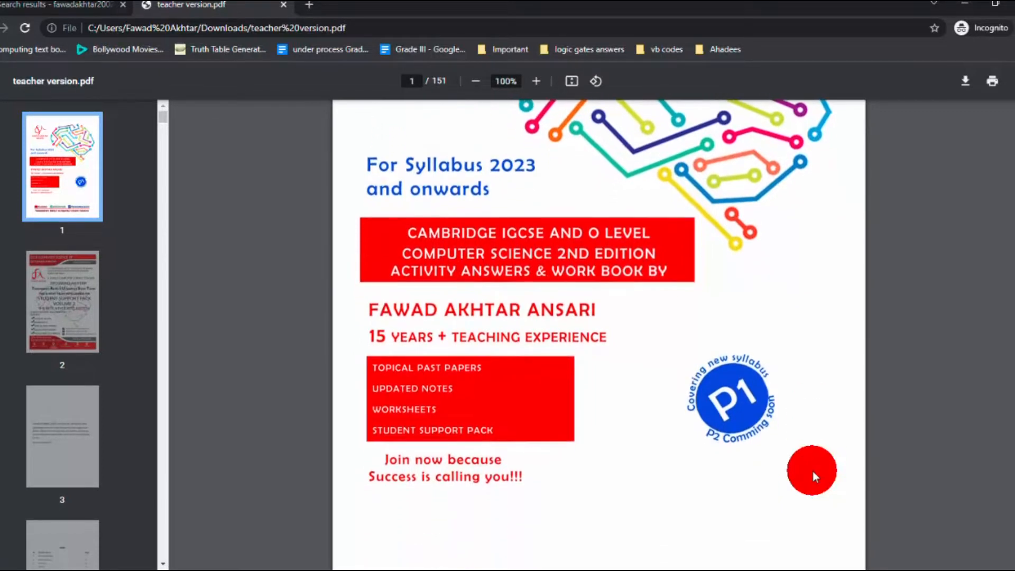
scroll("down", 3)
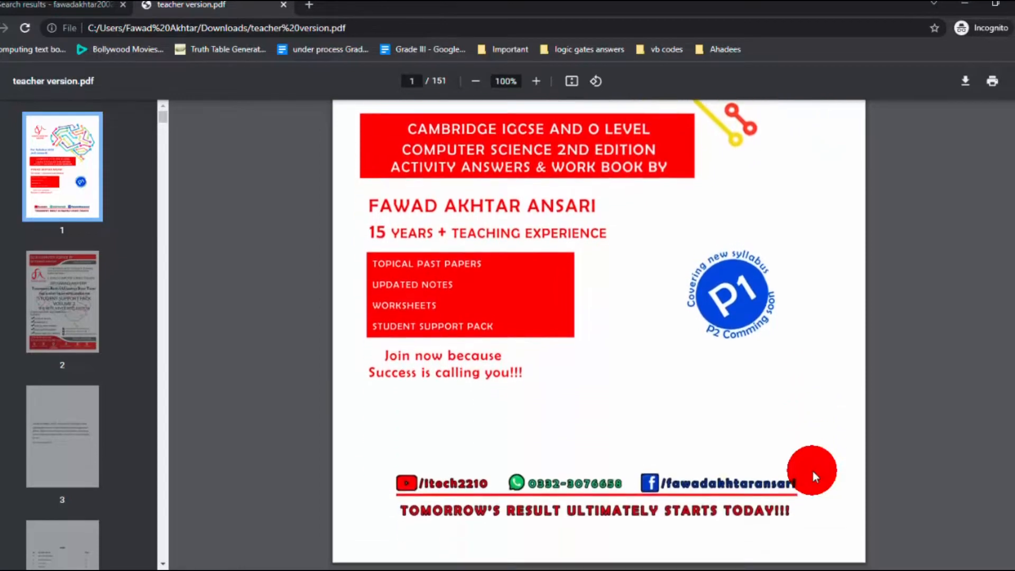
scroll("down", 3)
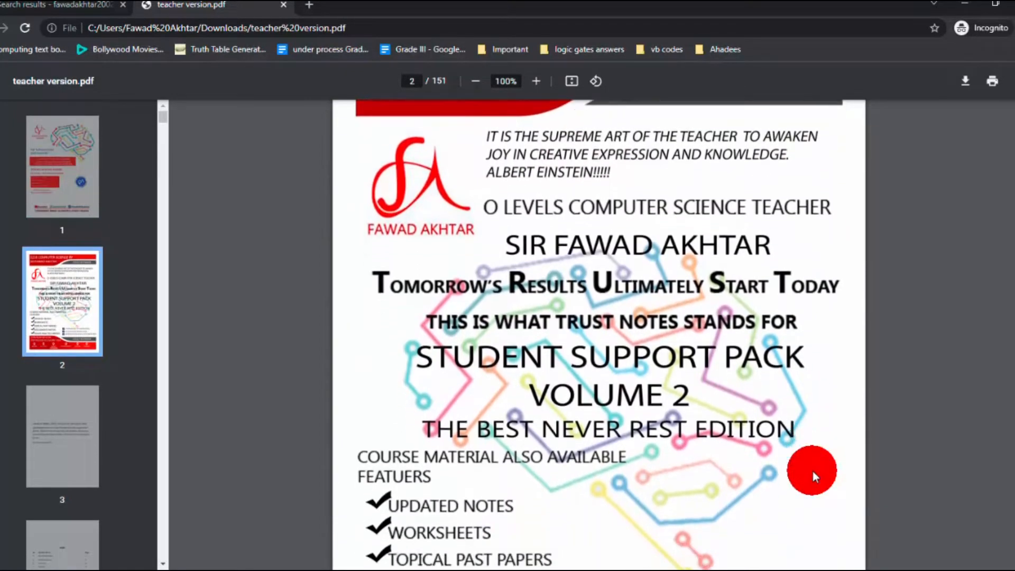
scroll("down", 3)
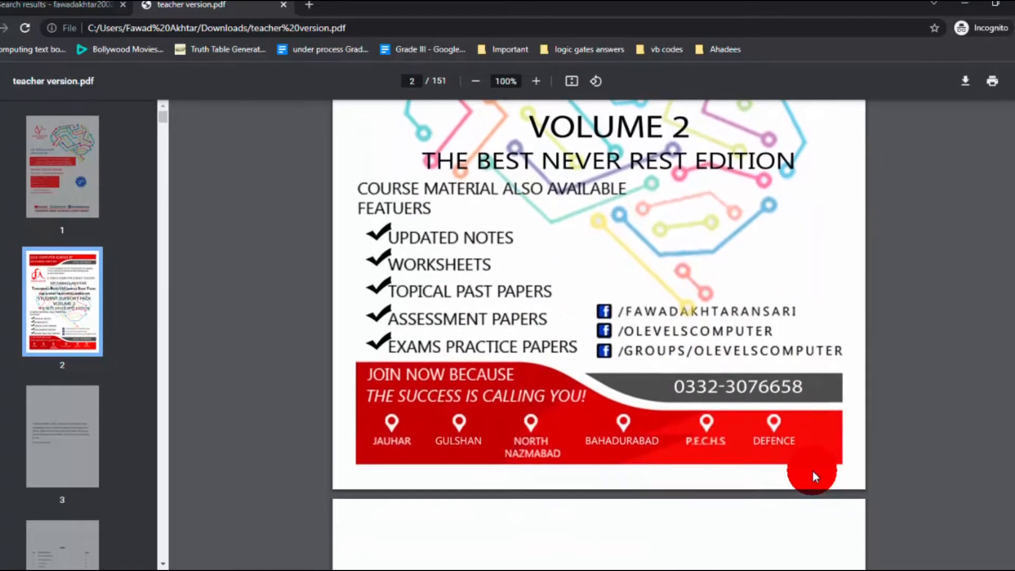
scroll("down", 3)
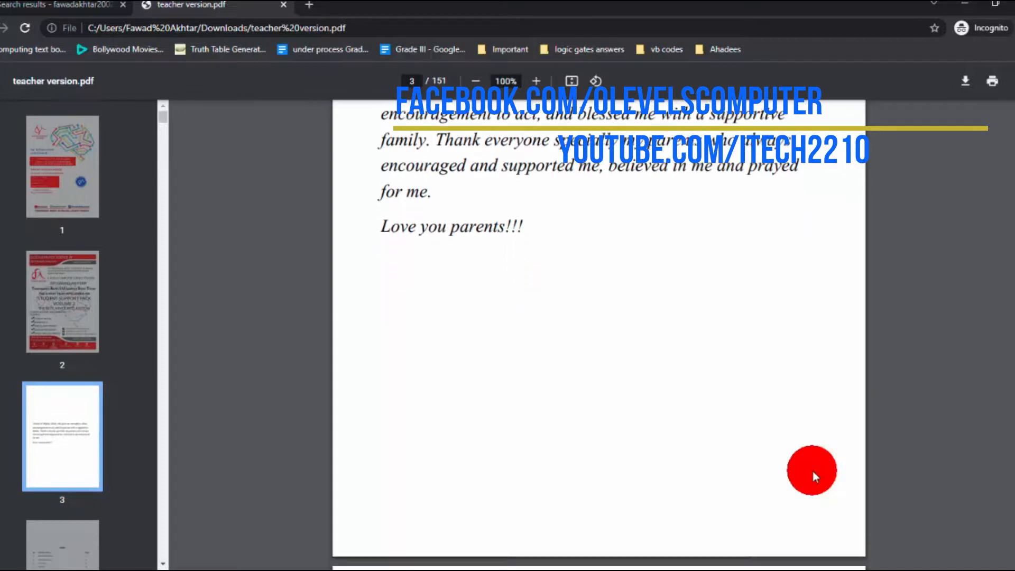
Scroll to page 4 showing the INDEX of seven chapters with page numbers.
scroll("down", 3)
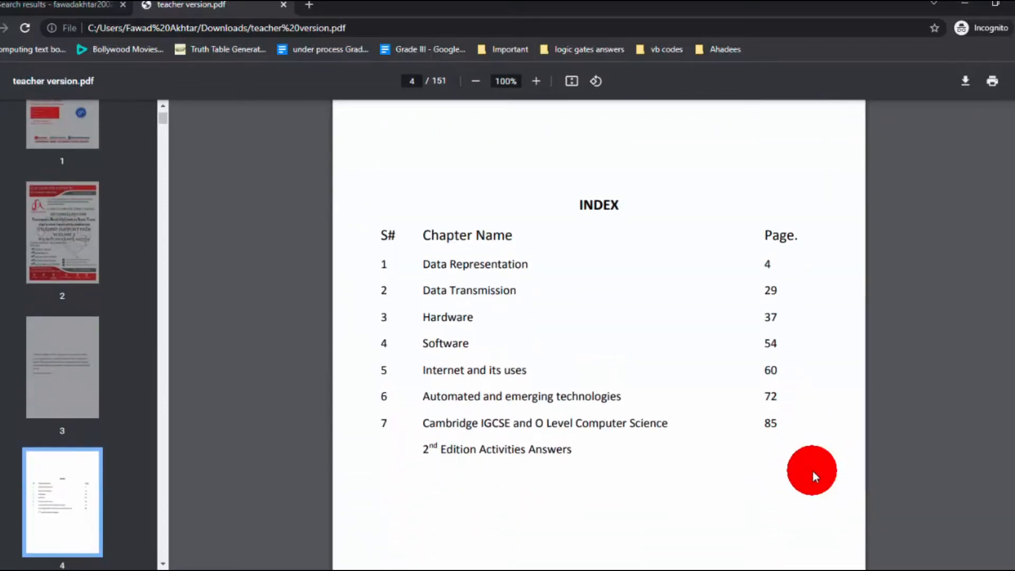
mouse_move(627, 311)
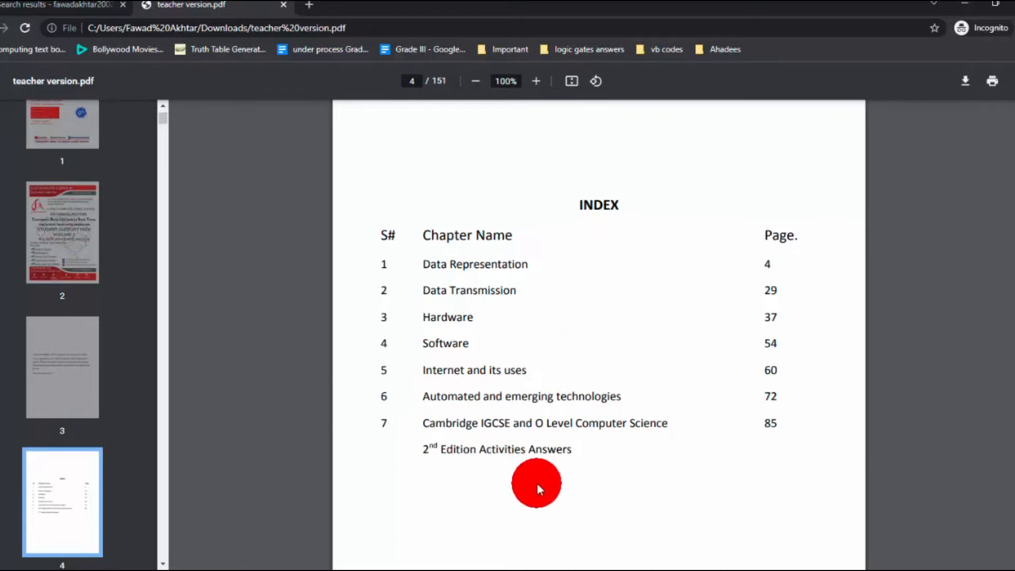
mouse_move(612, 460)
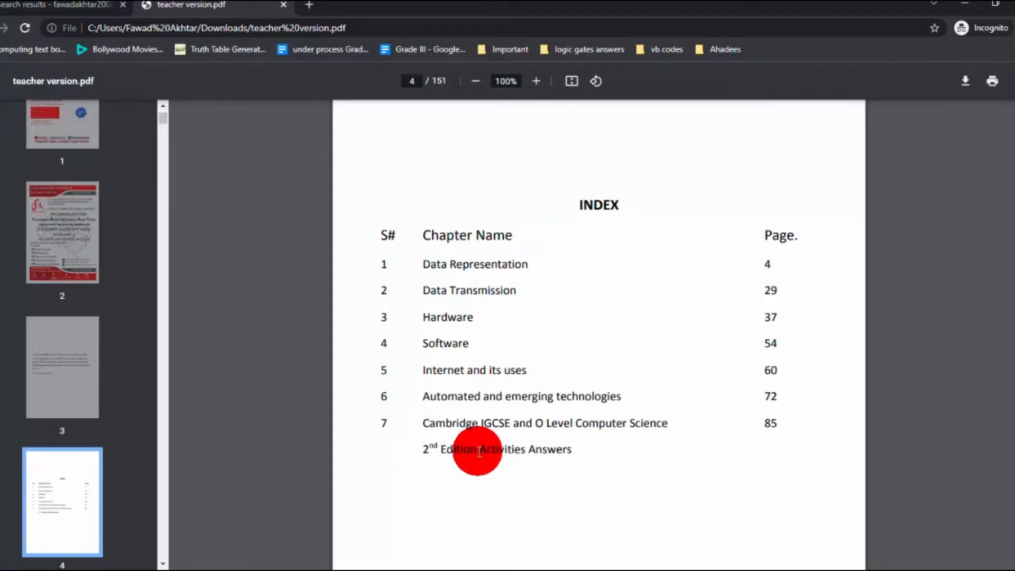
mouse_move(531, 459)
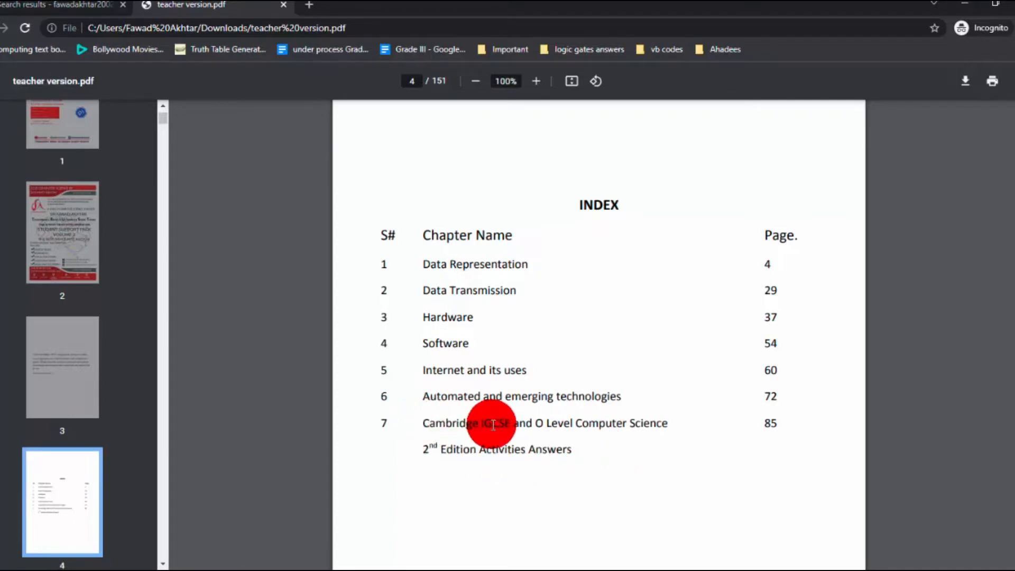
mouse_move(602, 436)
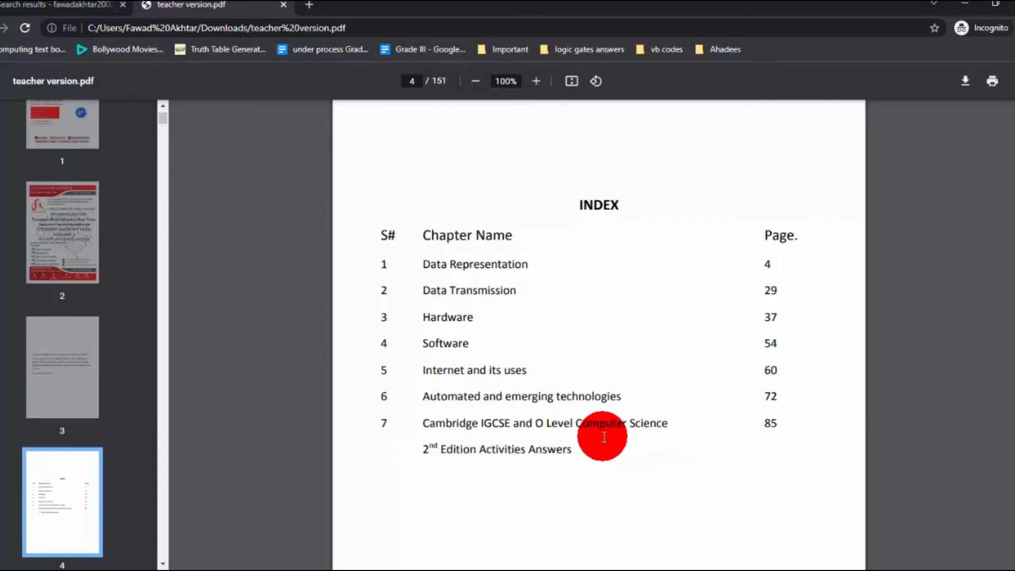
mouse_move(537, 462)
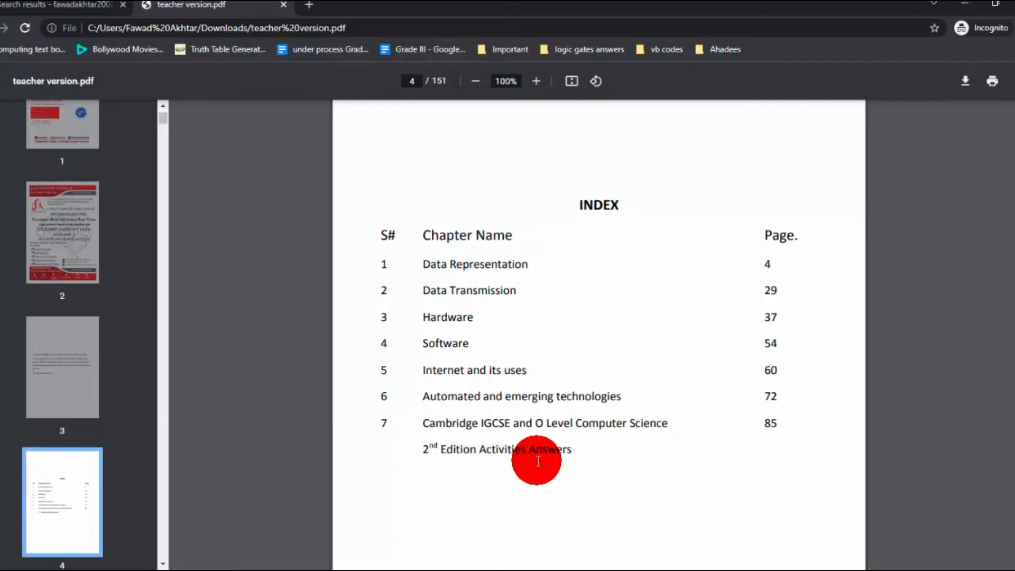
Scroll to page 5's Data Representation drone questions and down to the hexadecimal conversion question.
scroll("down", 3)
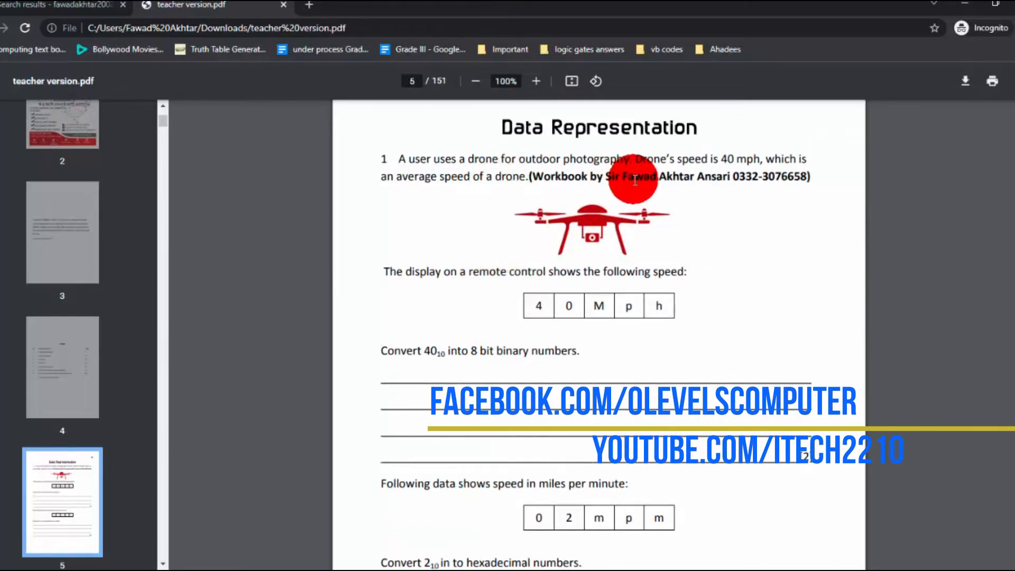
mouse_move(690, 169)
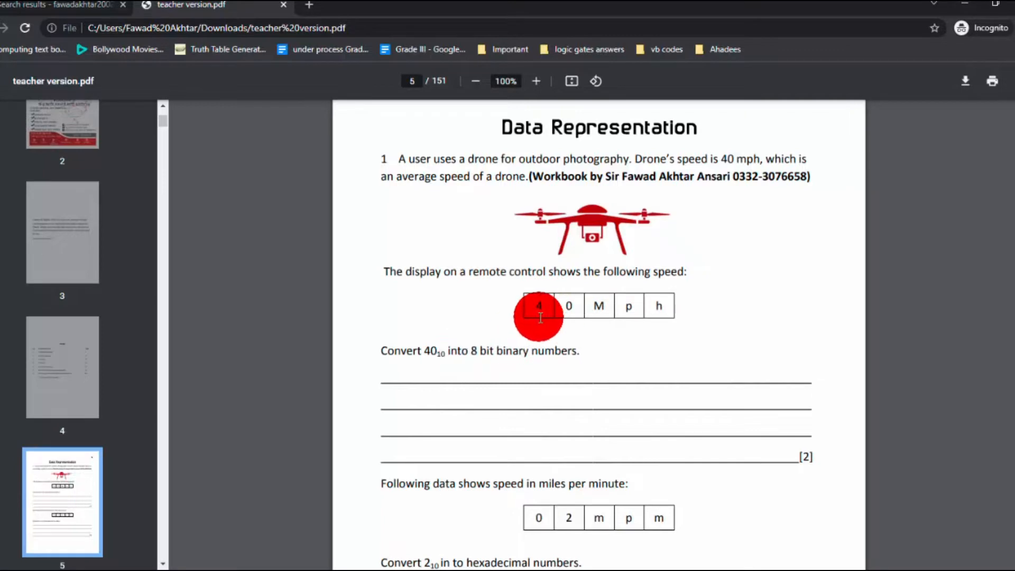
mouse_move(531, 356)
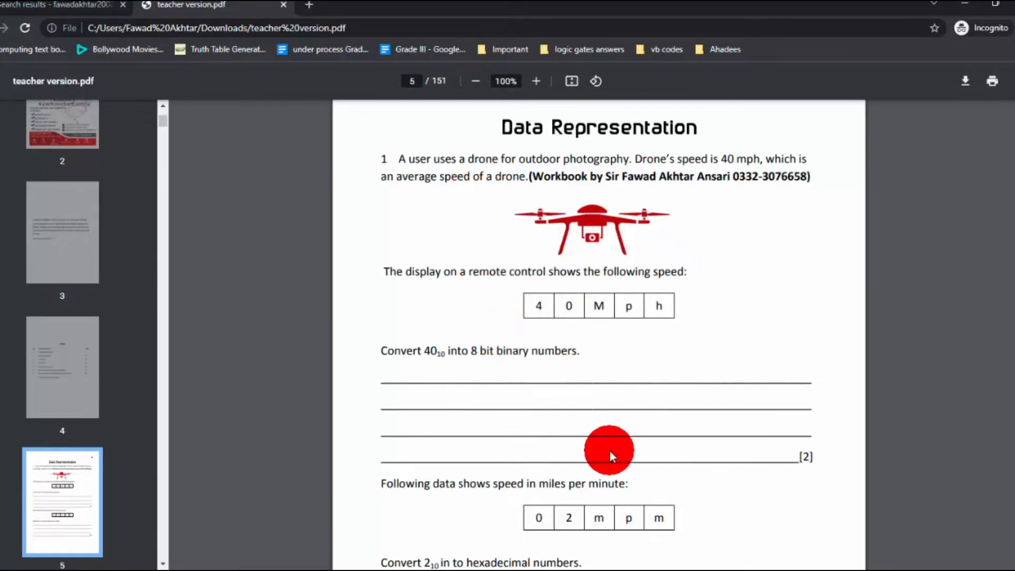
scroll("down", 3)
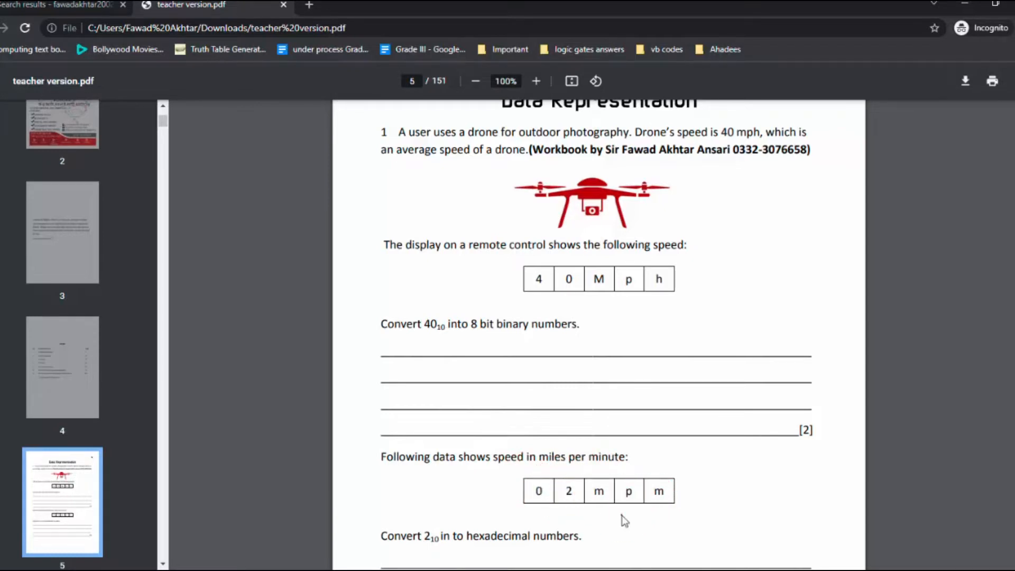
scroll("down", 3)
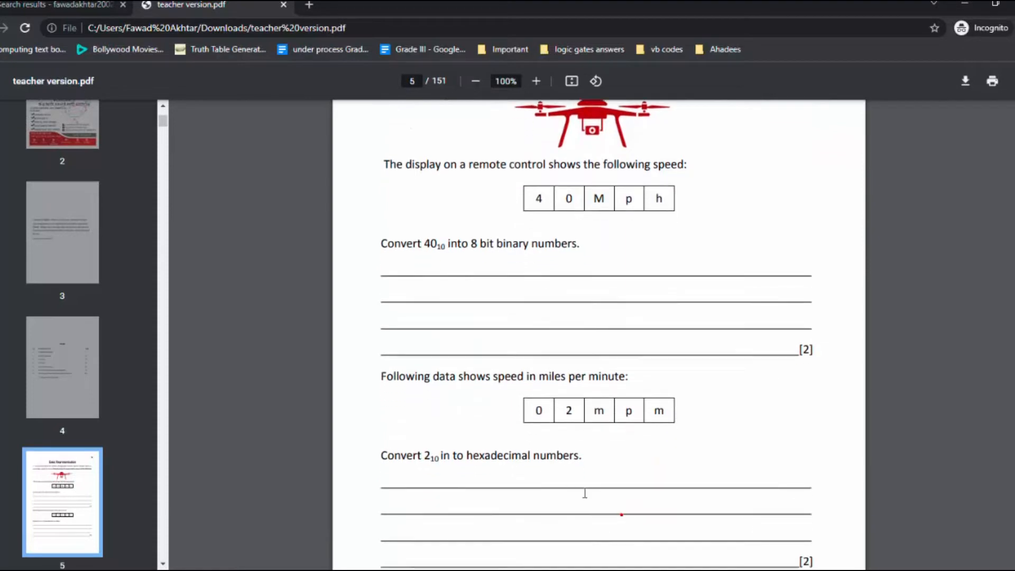
left_click(445, 470)
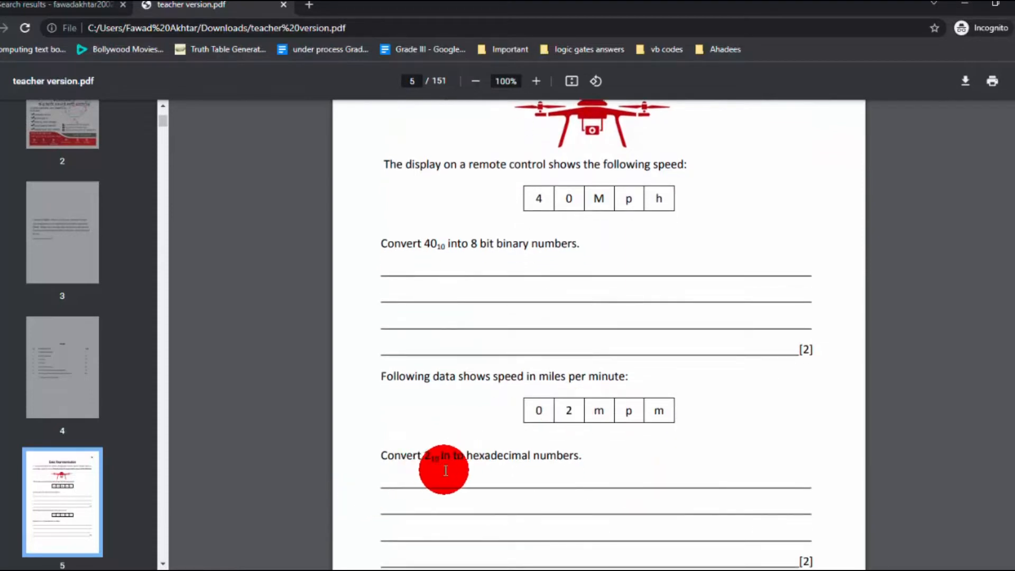
scroll("down", 3)
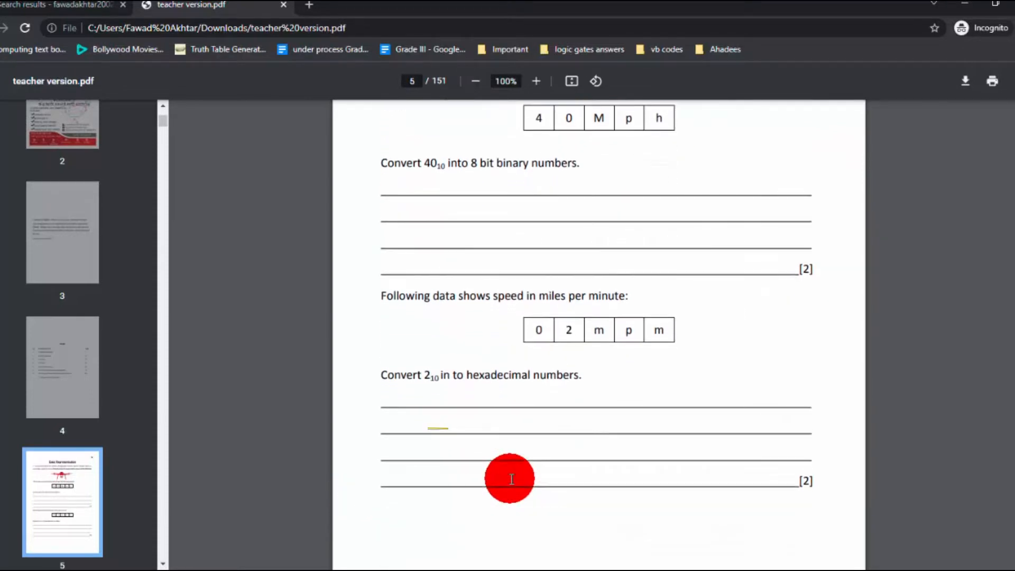
Scroll through pages 6 and 7's binary-to-denary questions to page 8's ASCII questions on "pakistan" and "Book".
scroll("down", 3)
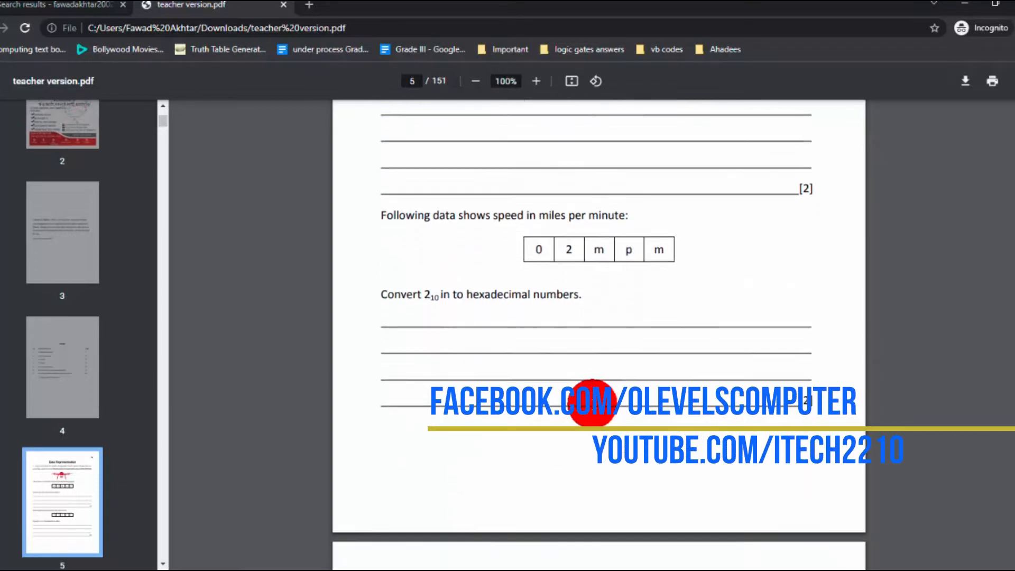
scroll("down", 3)
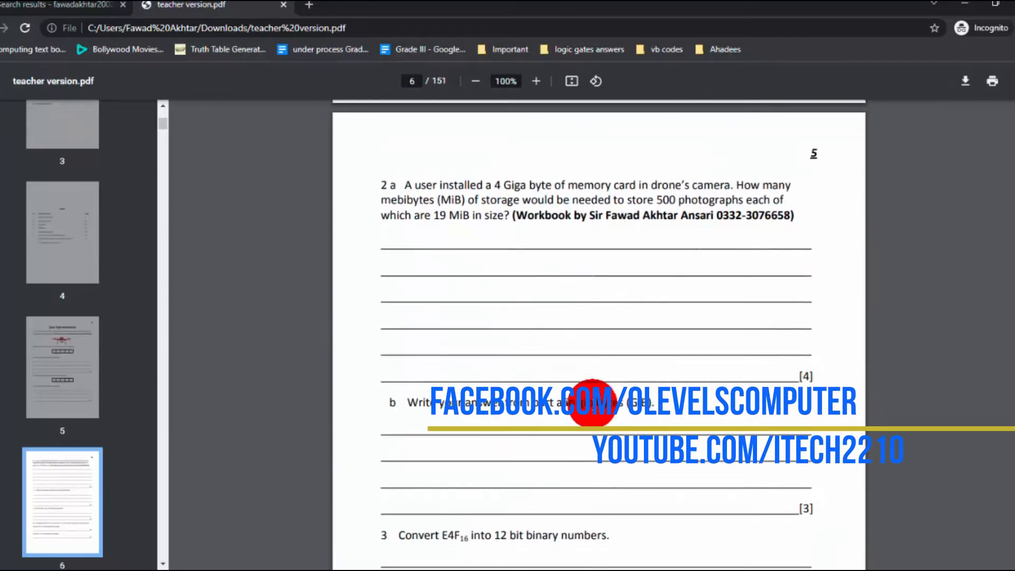
scroll("down", 3)
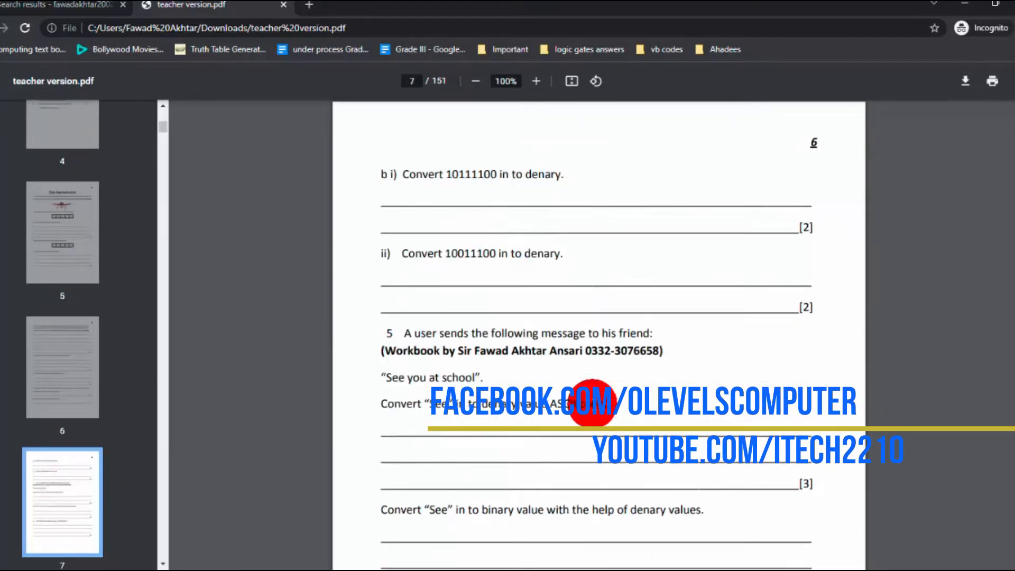
scroll("down", 3)
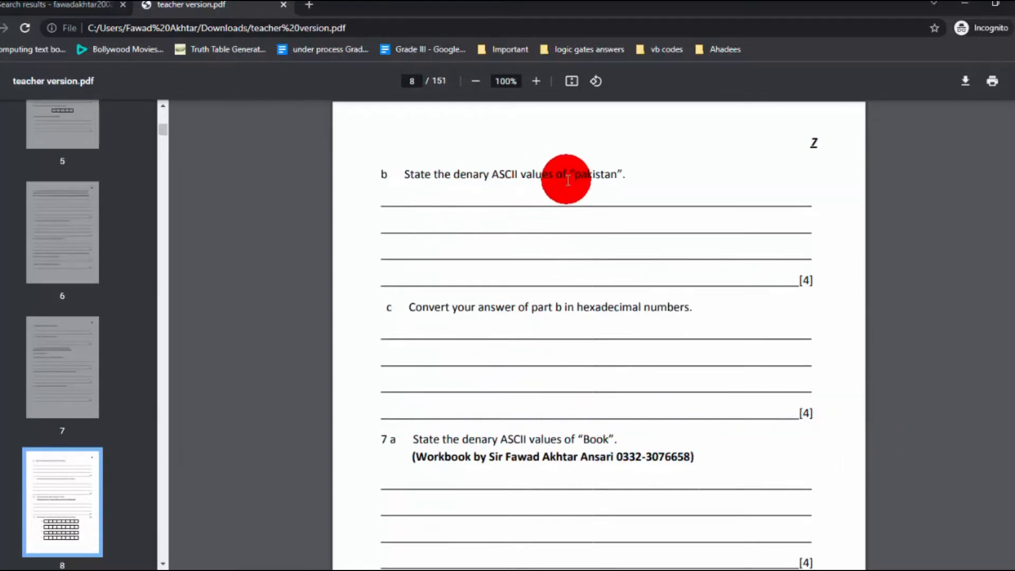
mouse_move(609, 184)
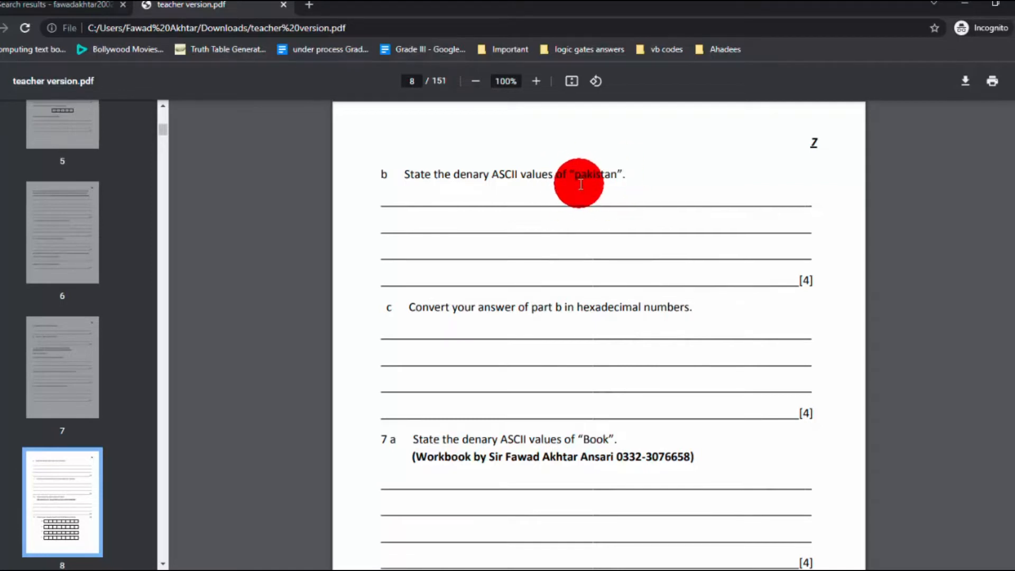
mouse_move(500, 183)
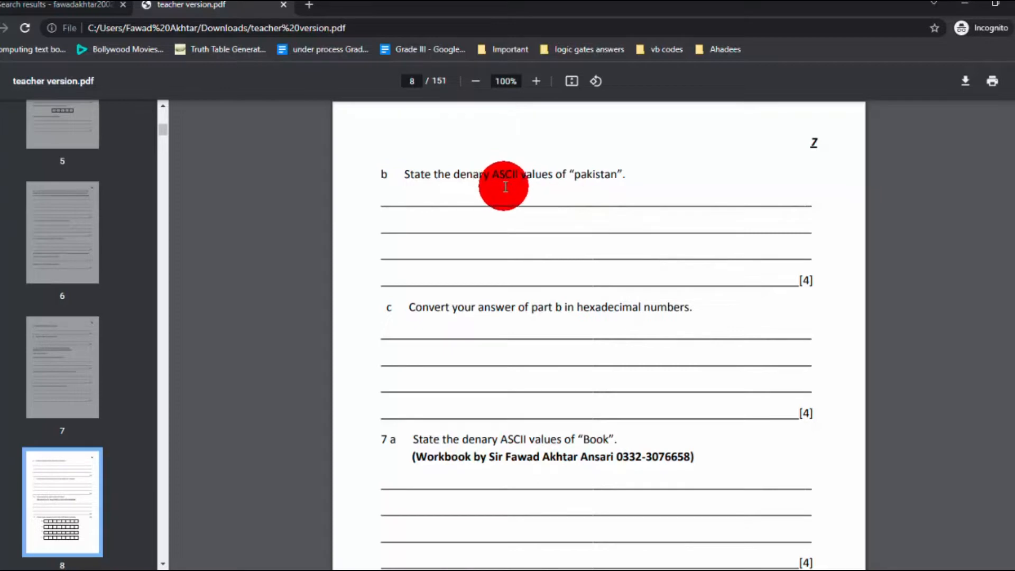
scroll("down", 3)
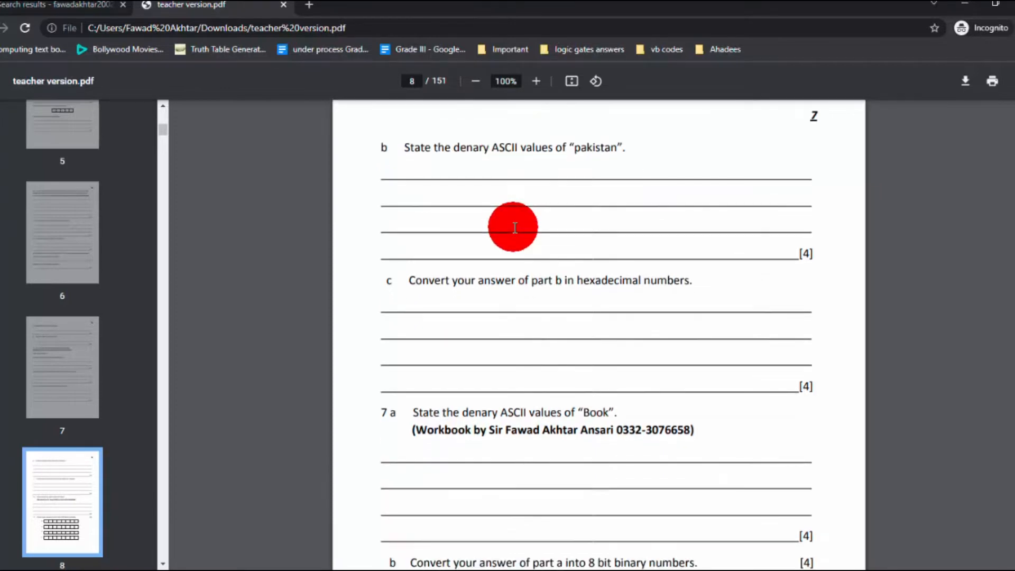
Scroll through pages 9–14's logic shift and binary addition questions to page 15's bitmap file-size questions.
scroll("down", 3)
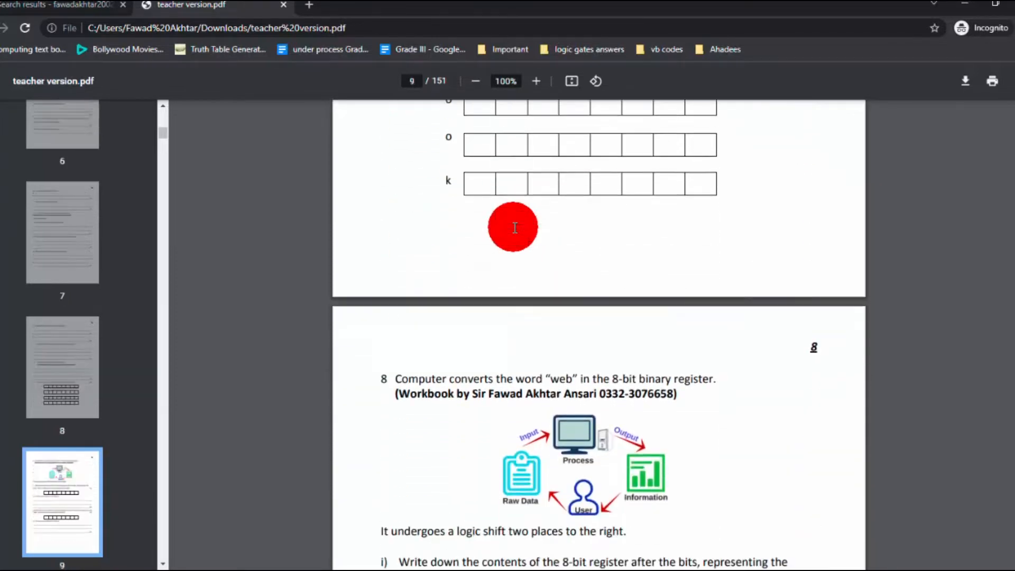
scroll("down", 3)
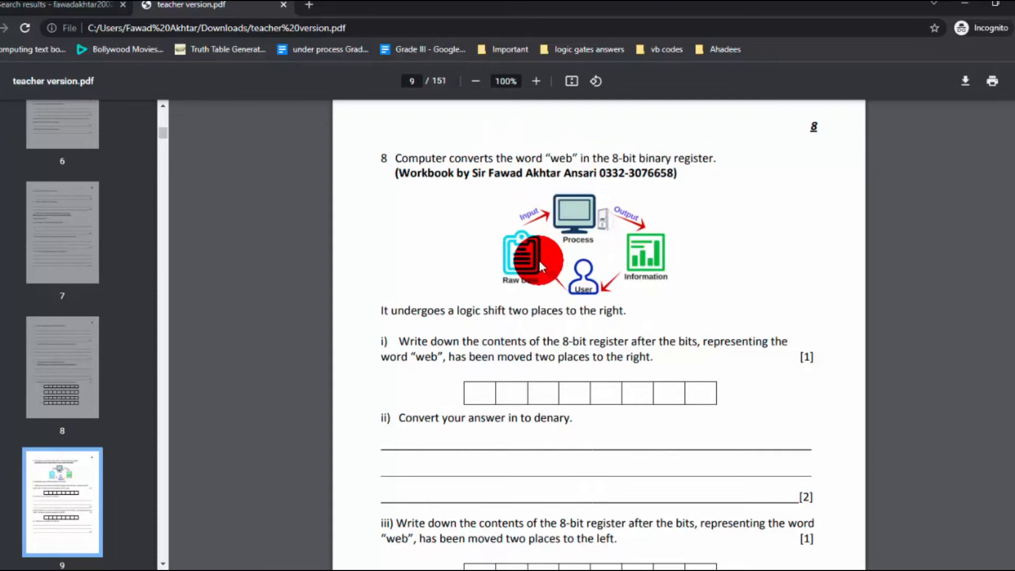
mouse_move(522, 310)
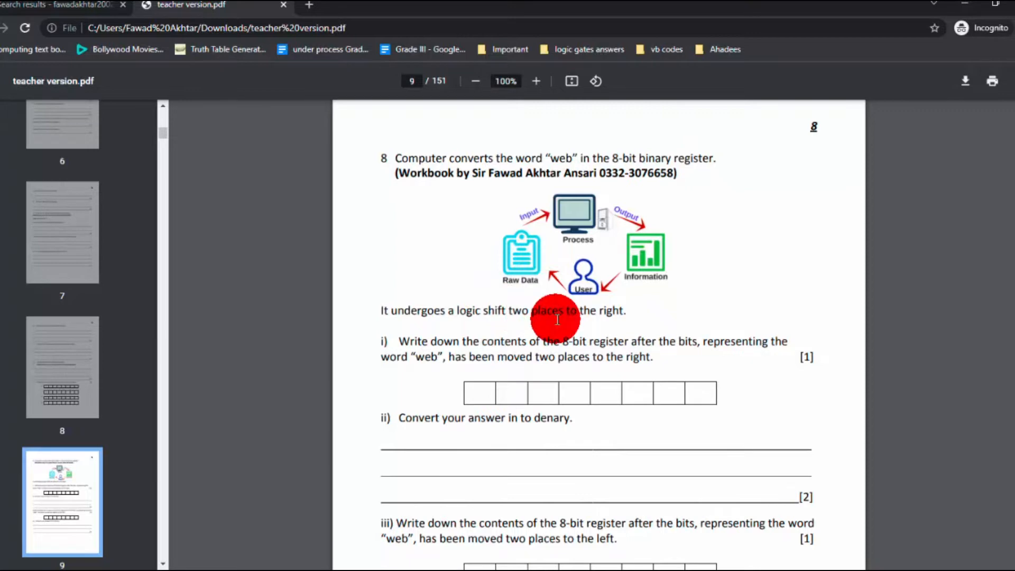
mouse_move(594, 356)
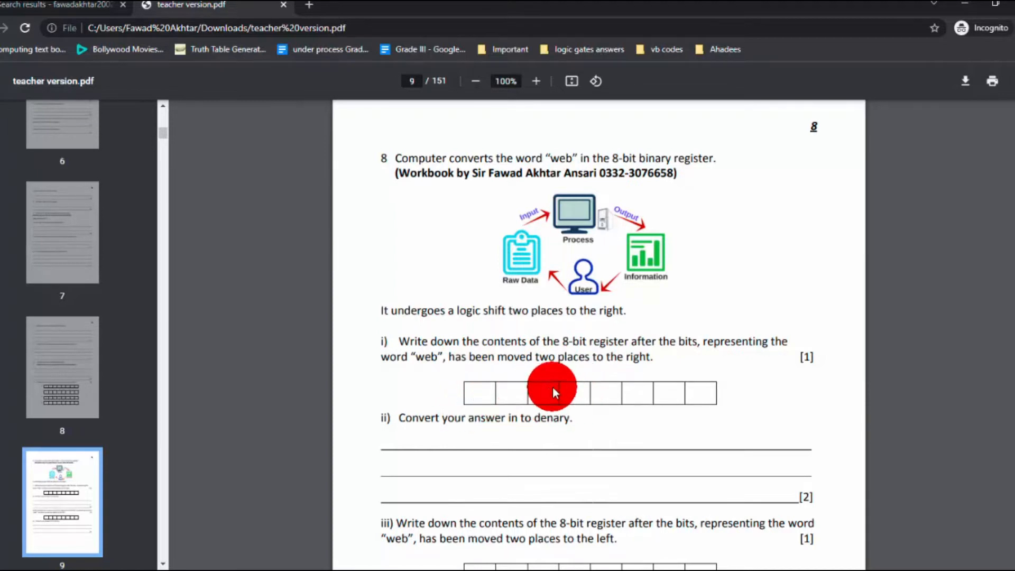
mouse_move(680, 398)
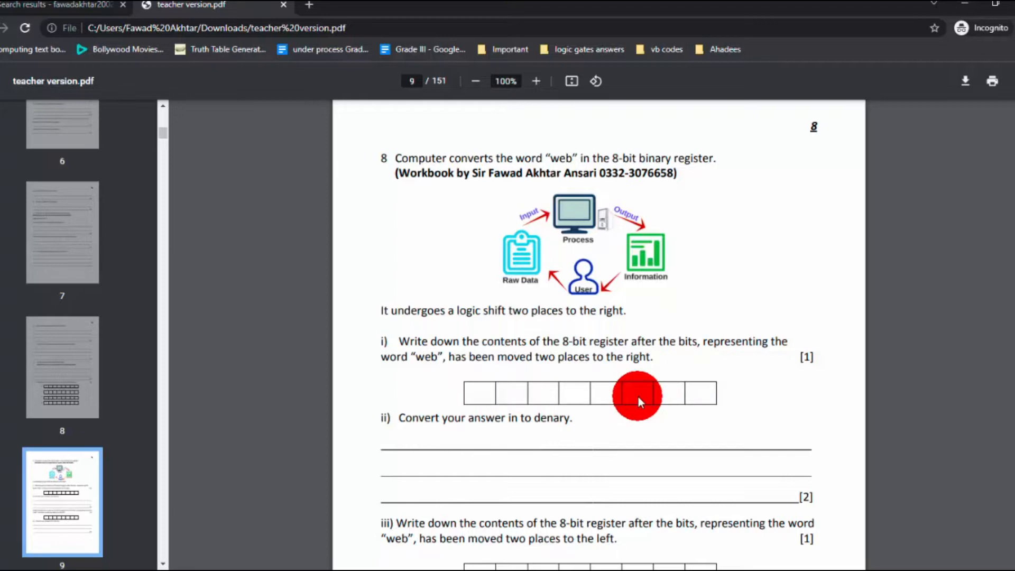
scroll("down", 3)
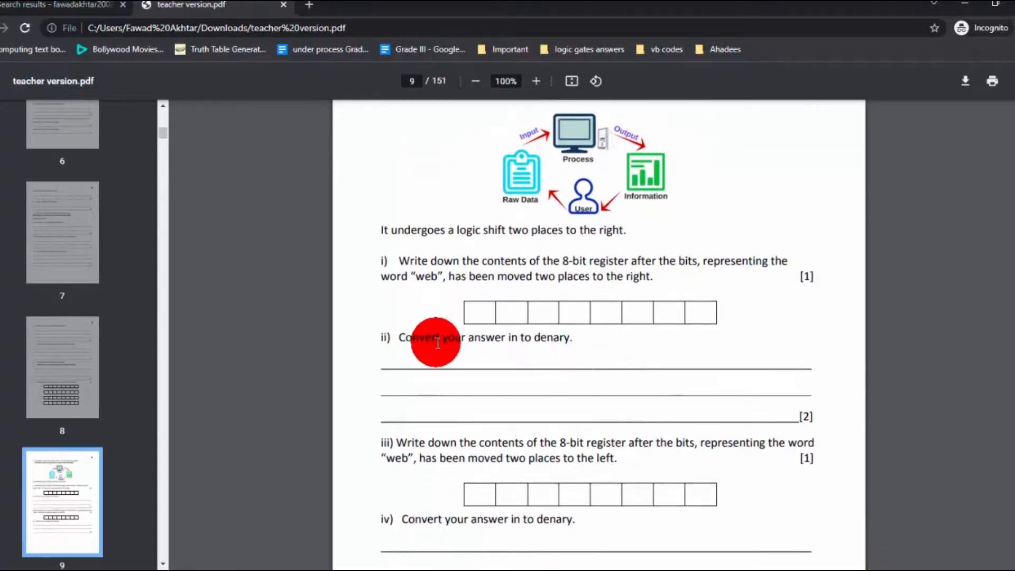
mouse_move(540, 342)
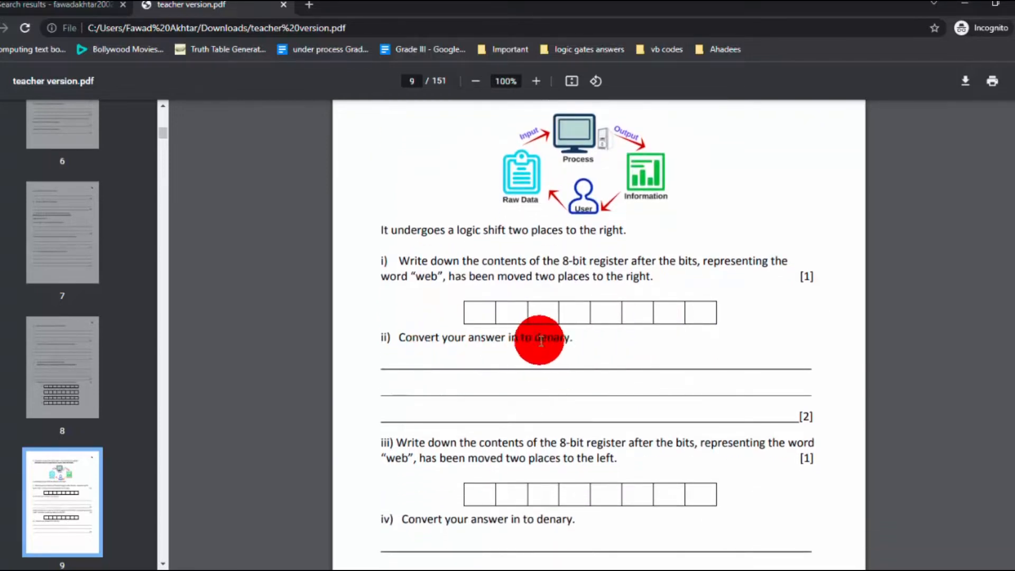
mouse_move(523, 347)
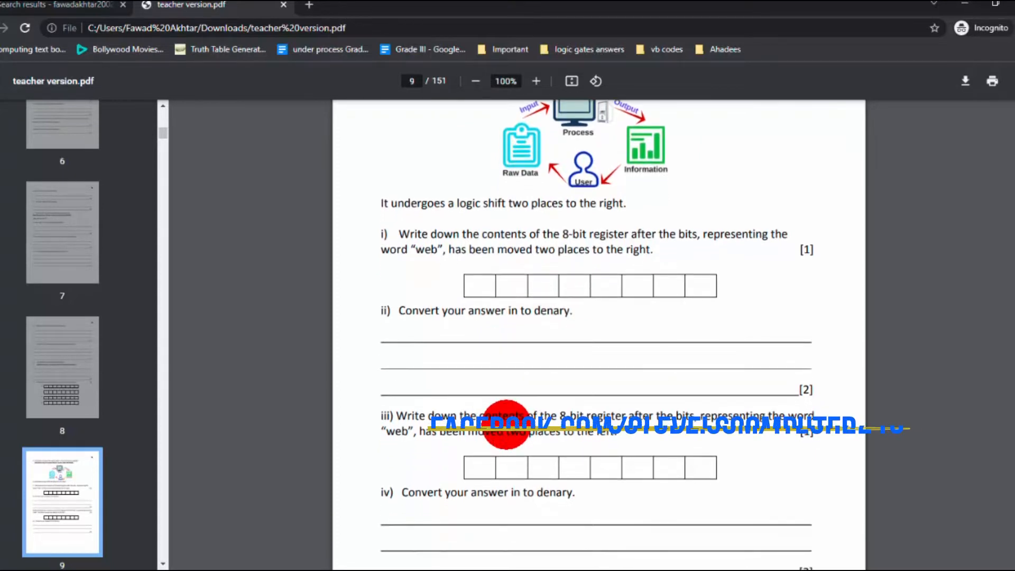
scroll("down", 3)
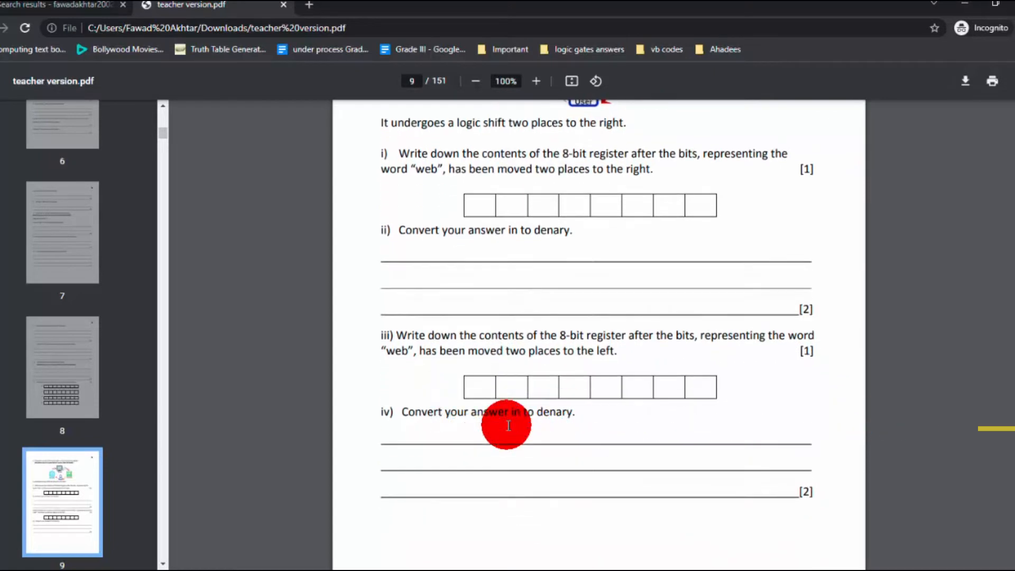
scroll("down", 3)
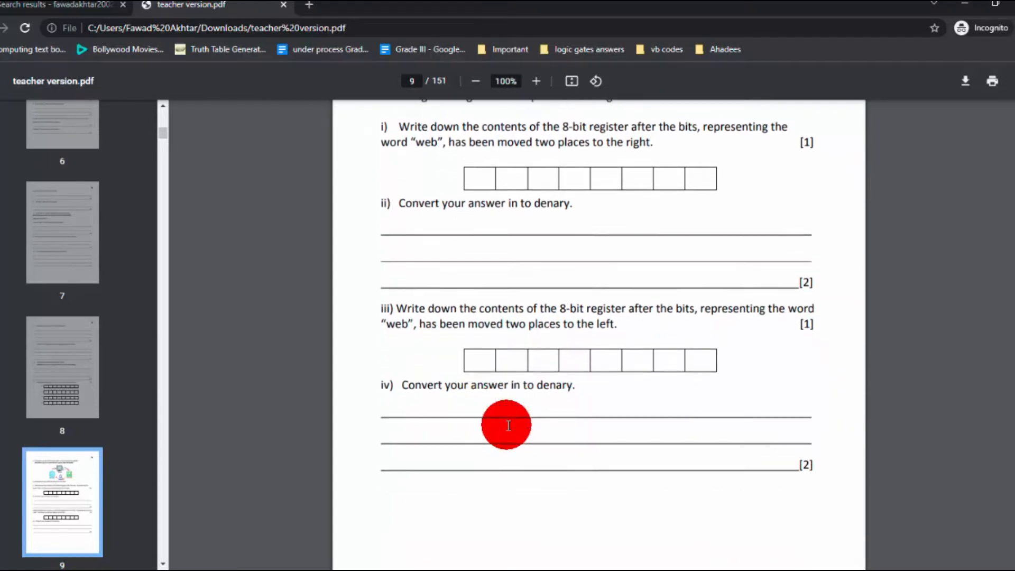
scroll("down", 3)
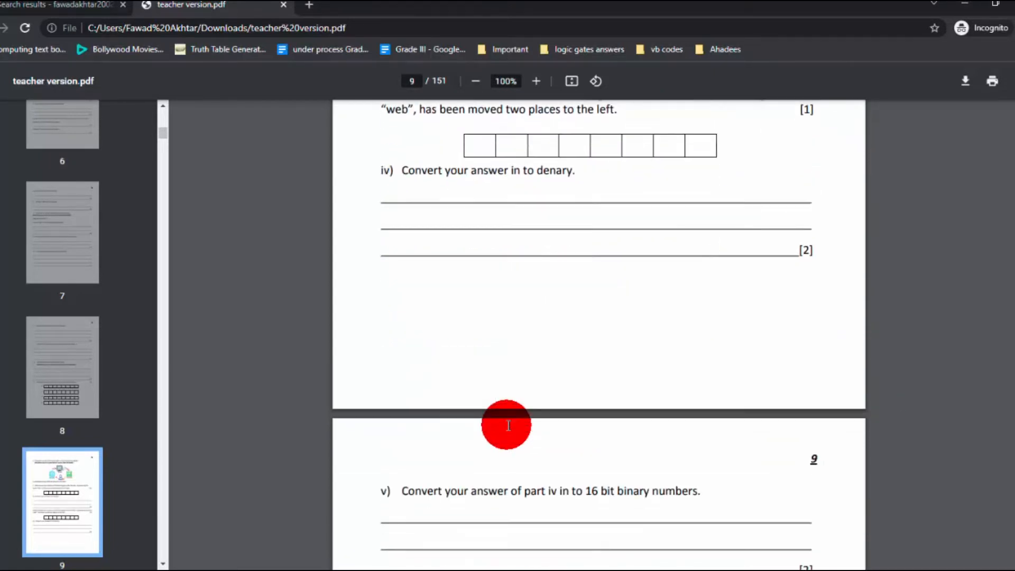
scroll("down", 3)
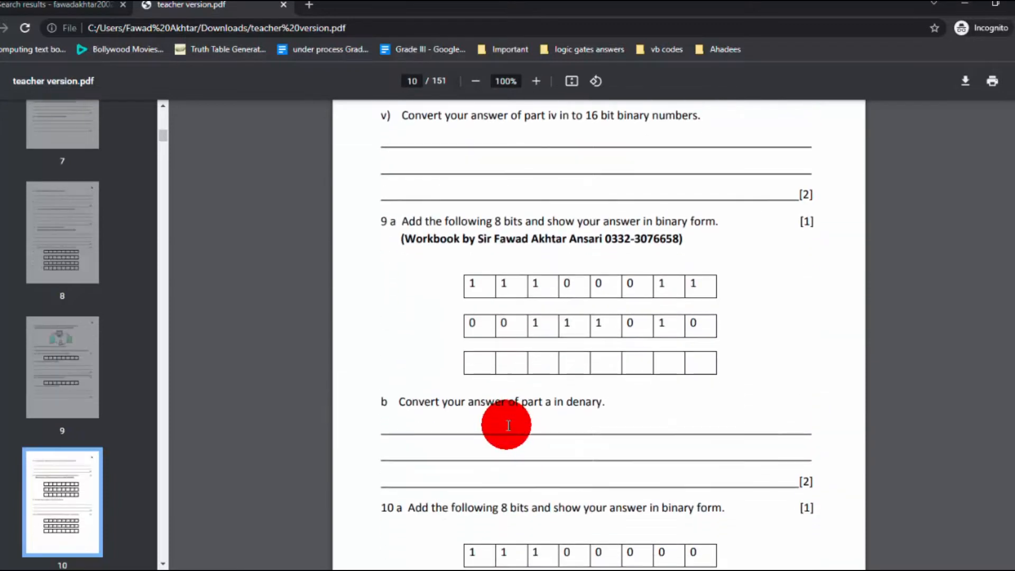
scroll("down", 3)
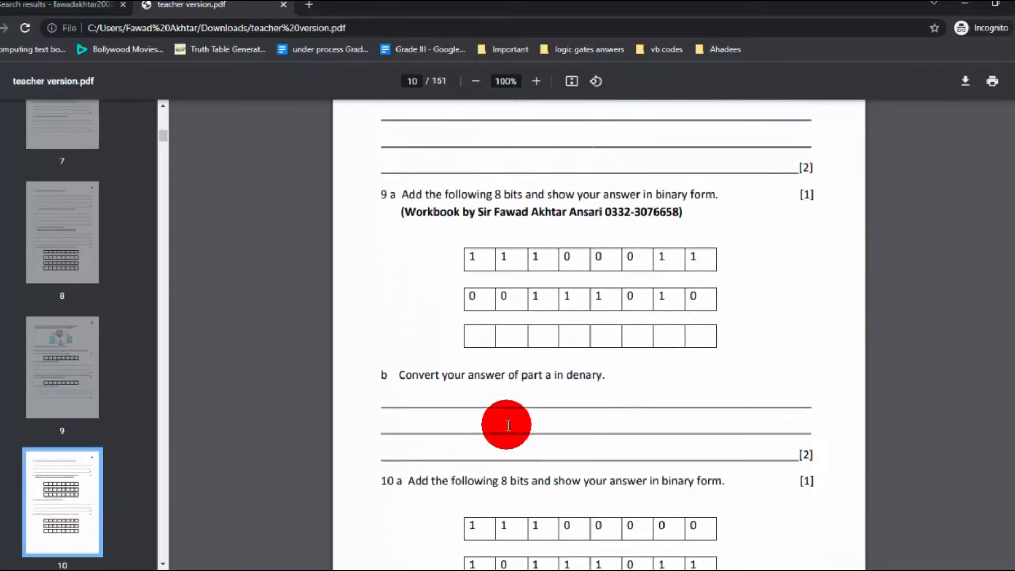
scroll("down", 3)
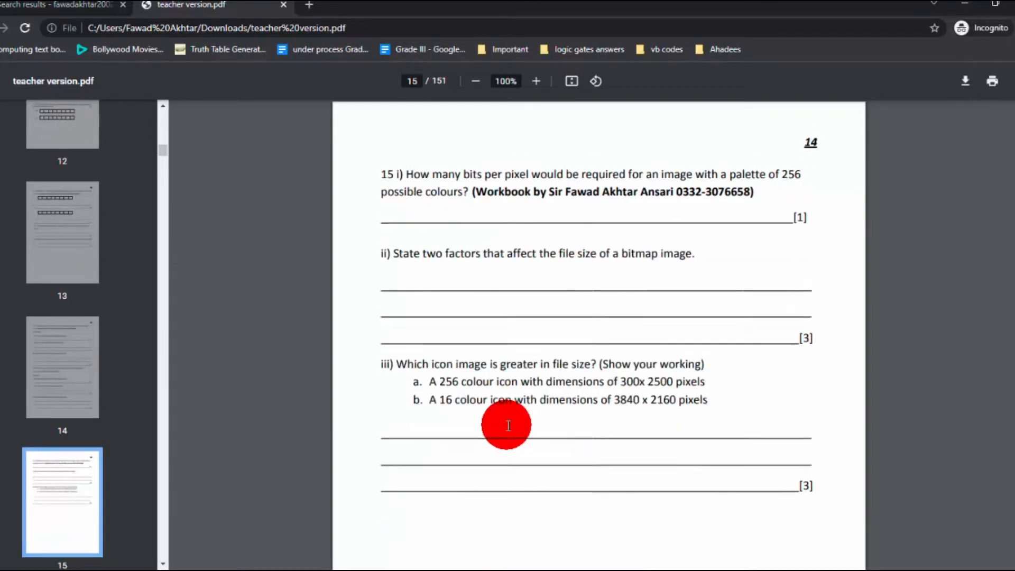
Scroll past the RLE heart and smiley grid questions to page 22's audio file-size and sample-rate questions.
scroll("down", 3)
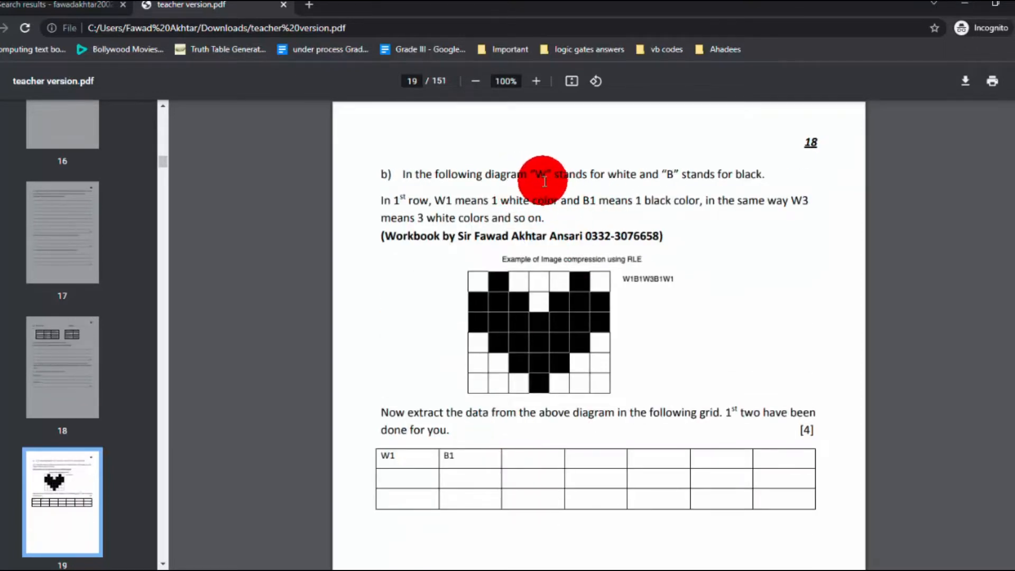
mouse_move(663, 184)
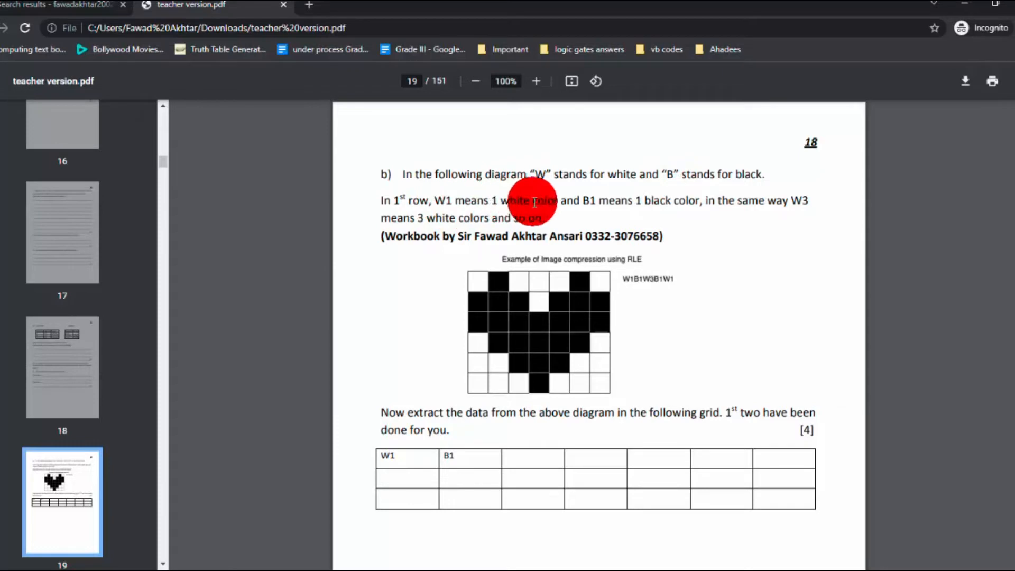
mouse_move(602, 208)
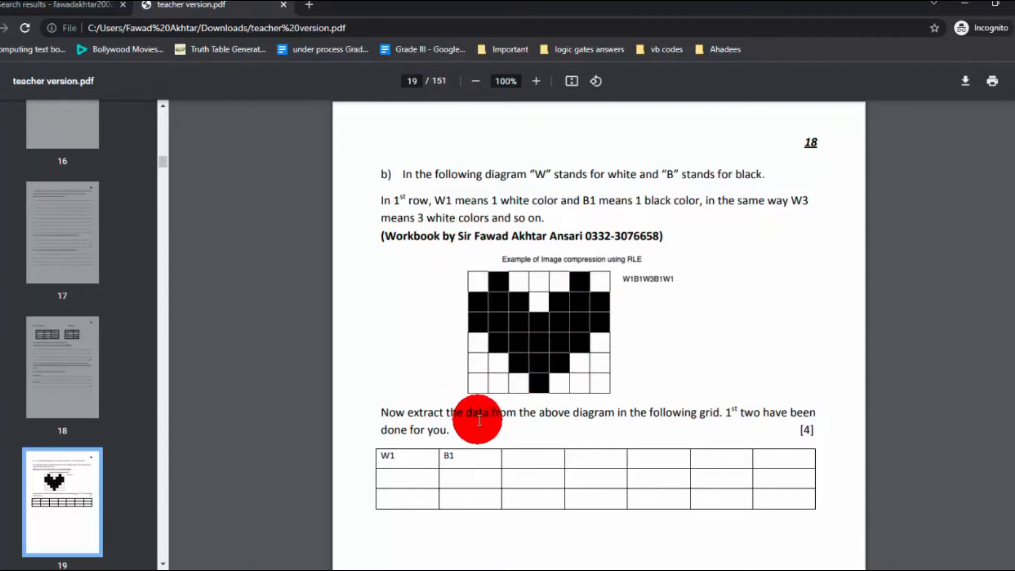
mouse_move(607, 424)
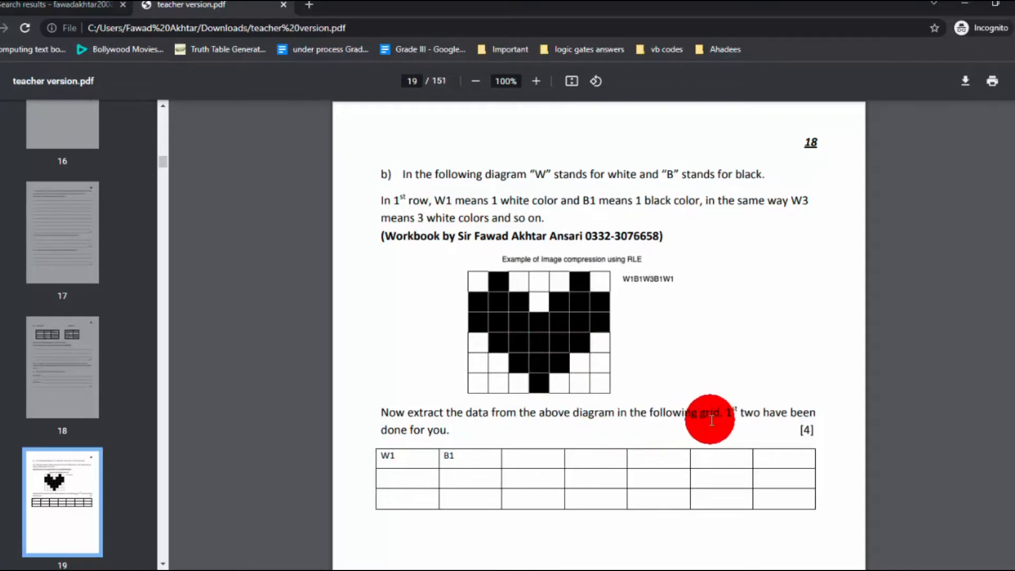
mouse_move(494, 244)
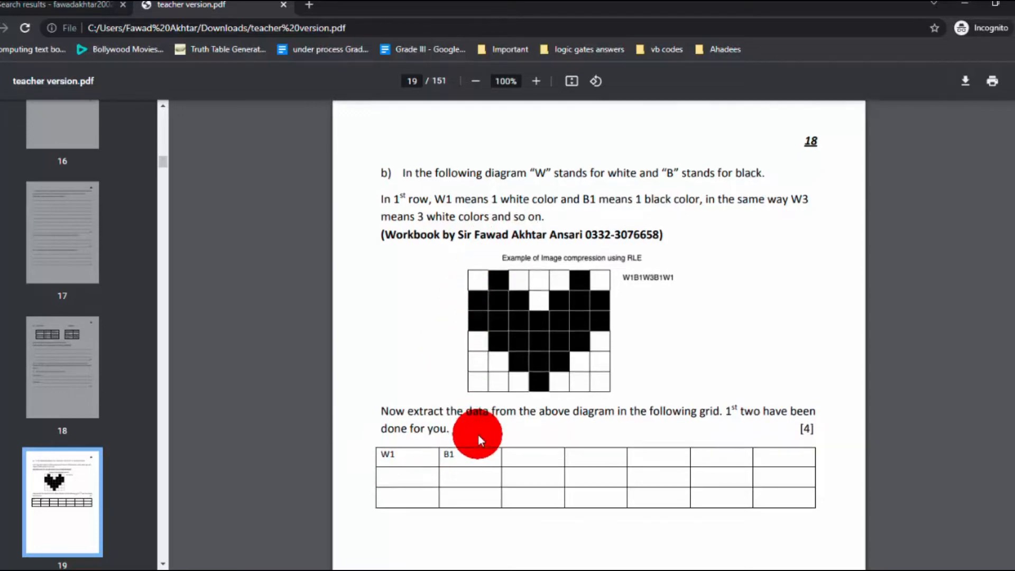
scroll("down", 3)
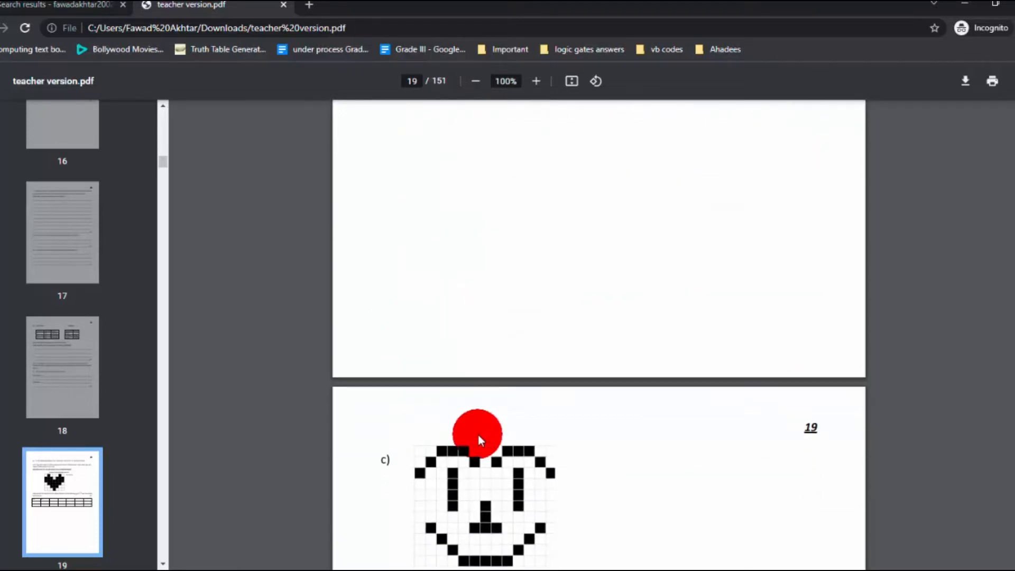
scroll("down", 3)
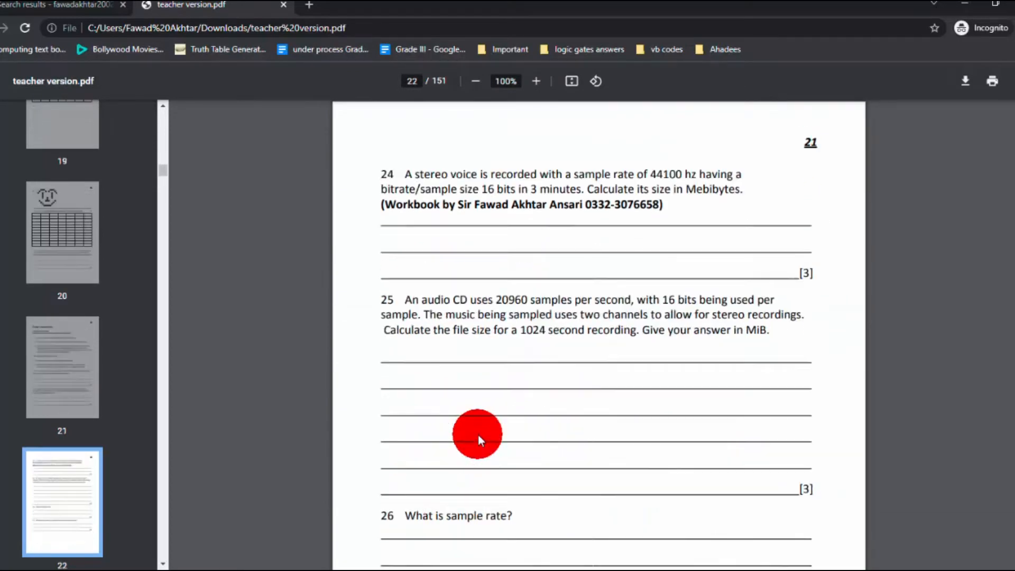
Scroll past the sound-wave sampling graph pages to page 27's question 33 on hexadecimal applications and sampling.
scroll("down", 3)
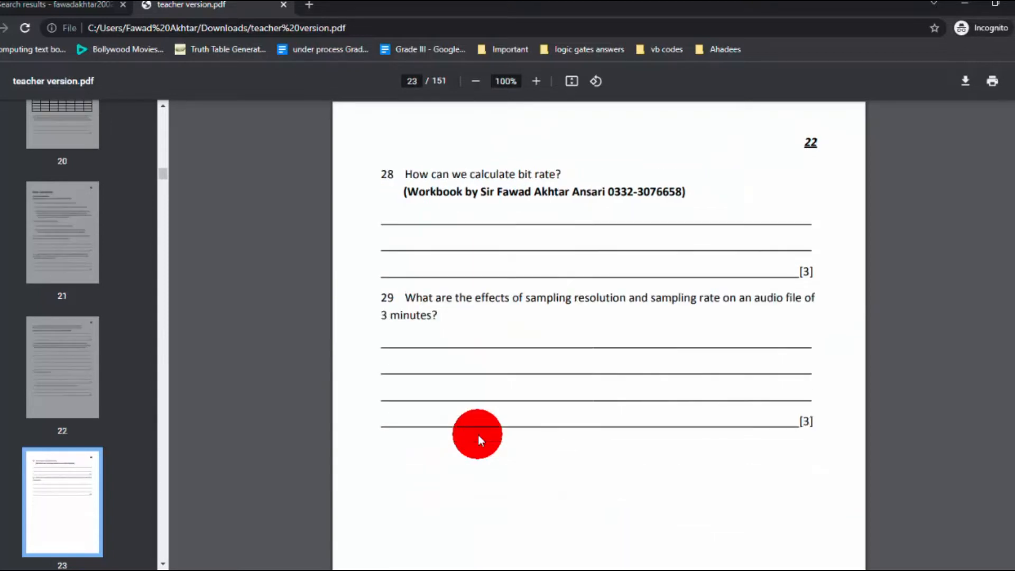
scroll("down", 3)
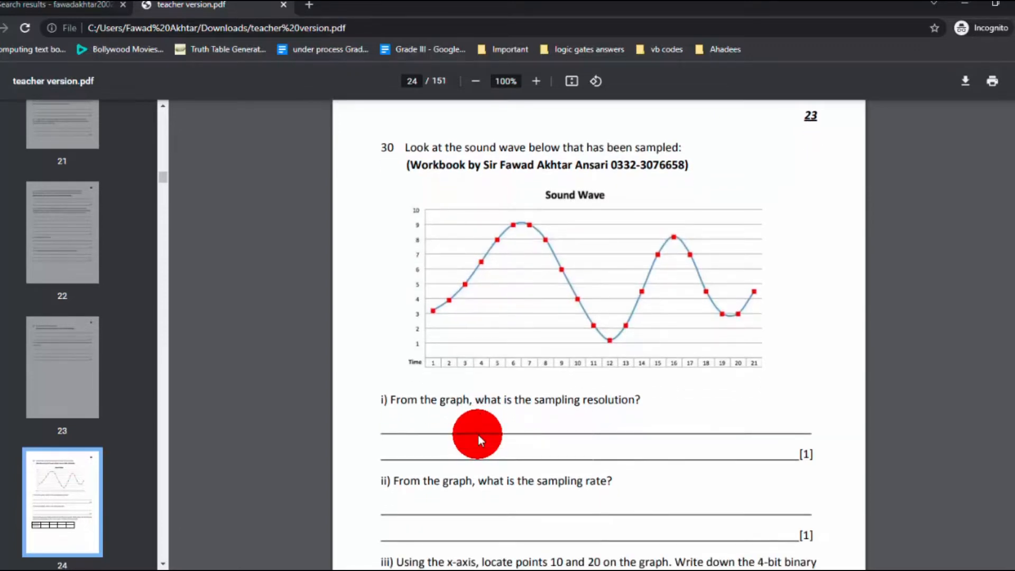
mouse_move(582, 484)
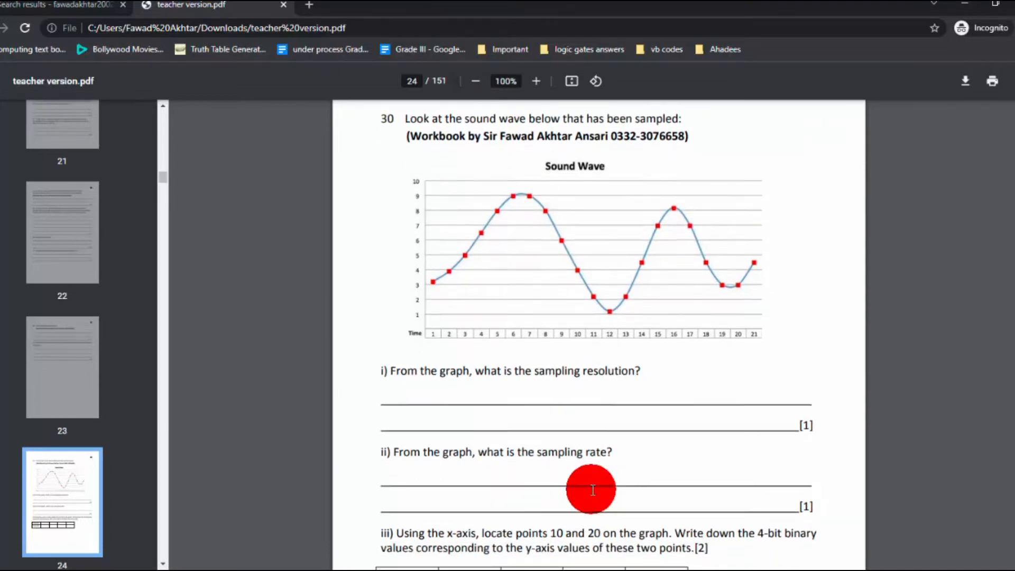
scroll("down", 3)
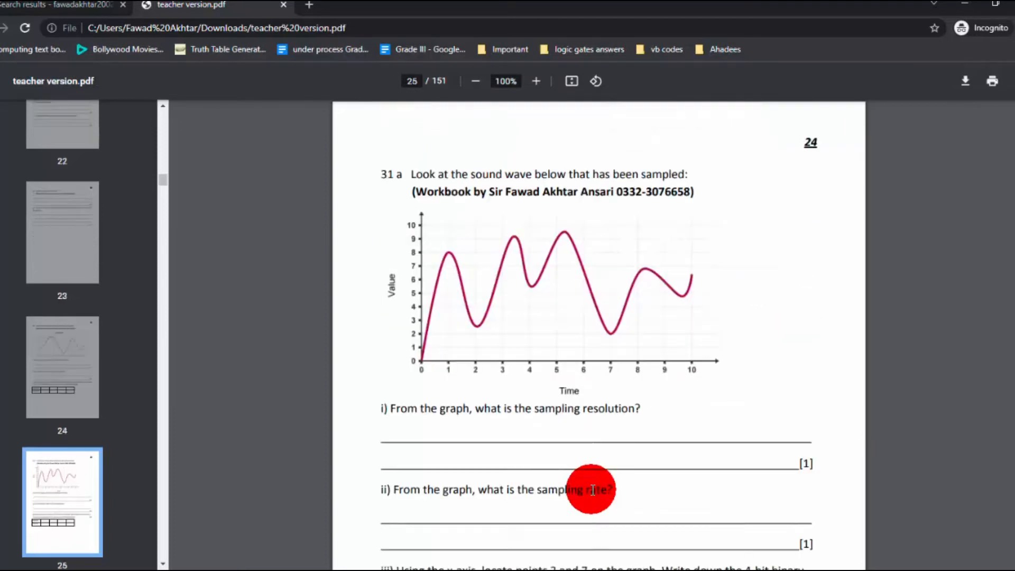
scroll("down", 3)
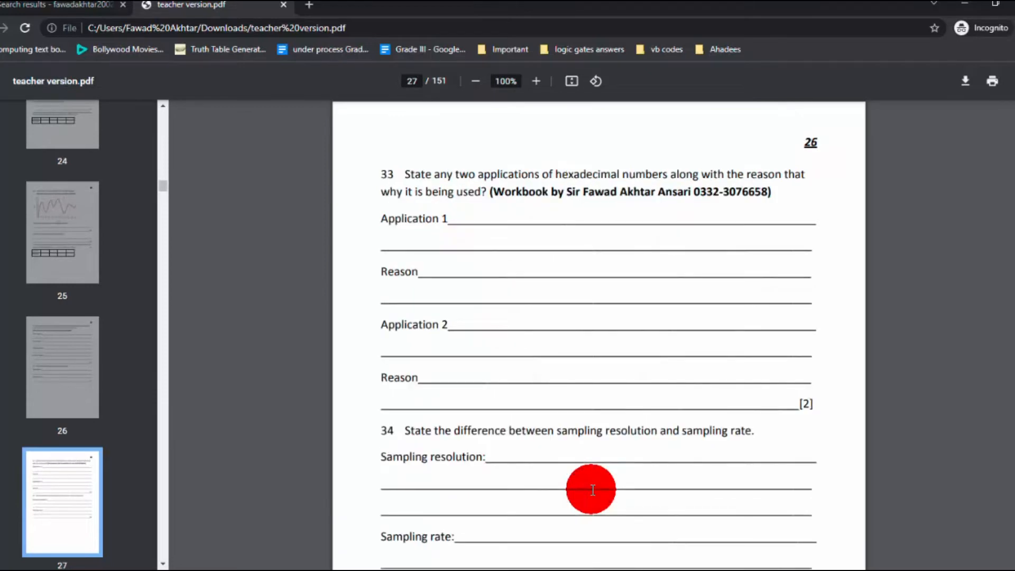
Scroll through Data Transmission, error checks and SRAM/DRAM pages to page 55's Software heading.
scroll("down", 3)
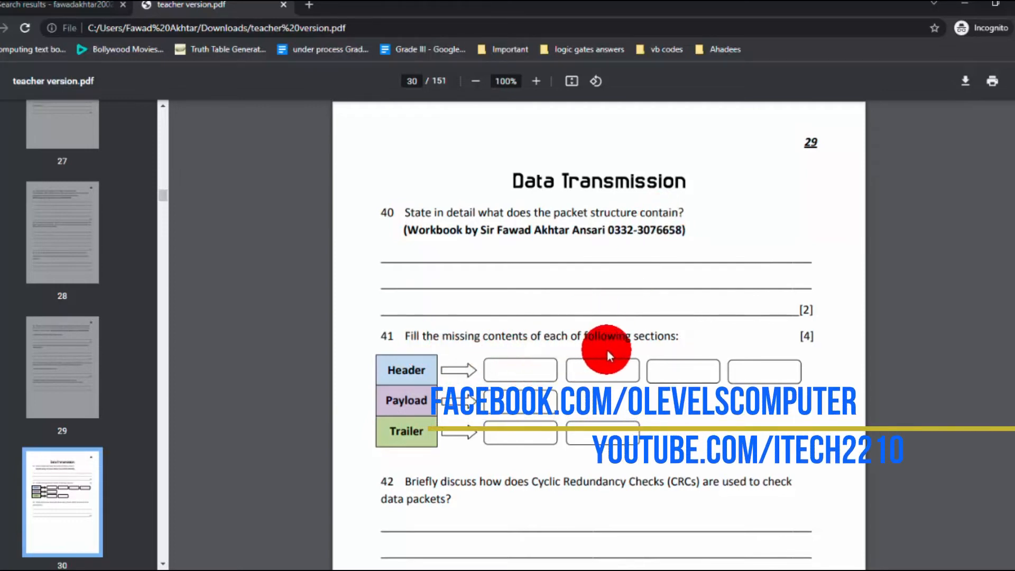
mouse_move(546, 357)
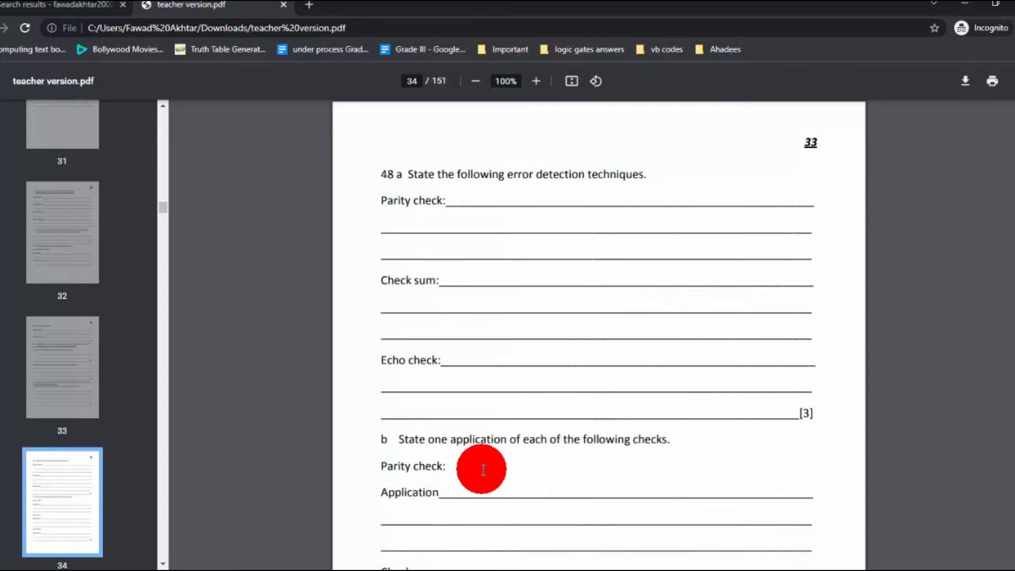
scroll("down", 3)
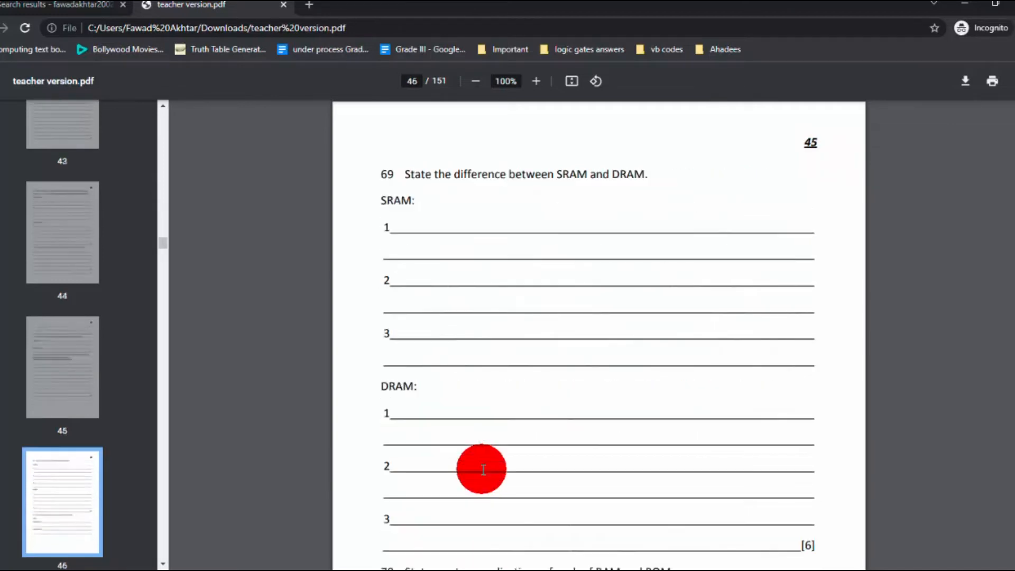
scroll("down", 3)
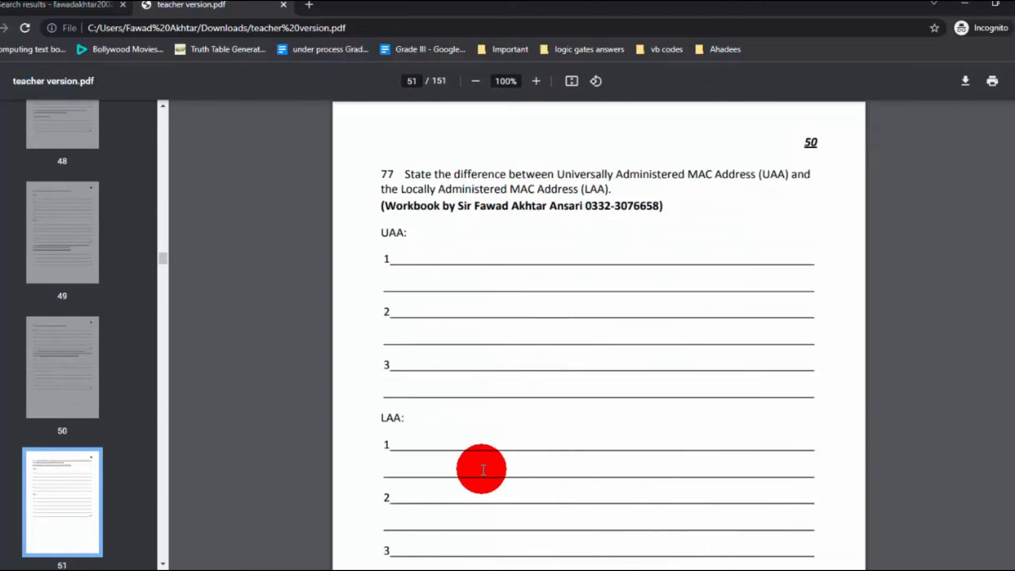
scroll("down", 3)
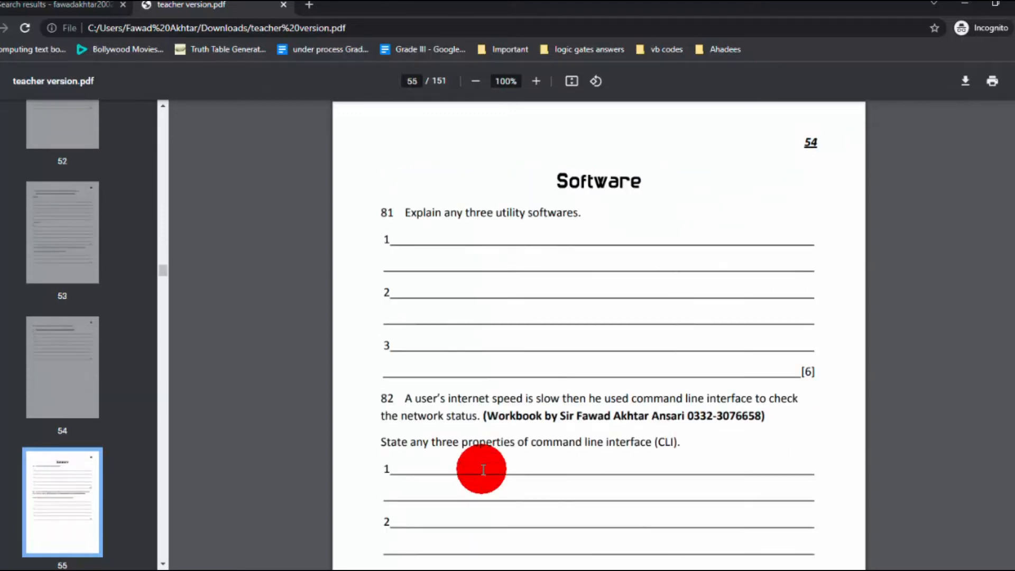
Scroll through the operating system, blockchain and biometrics pages to page 86's Data Representation activity answers.
scroll("down", 3)
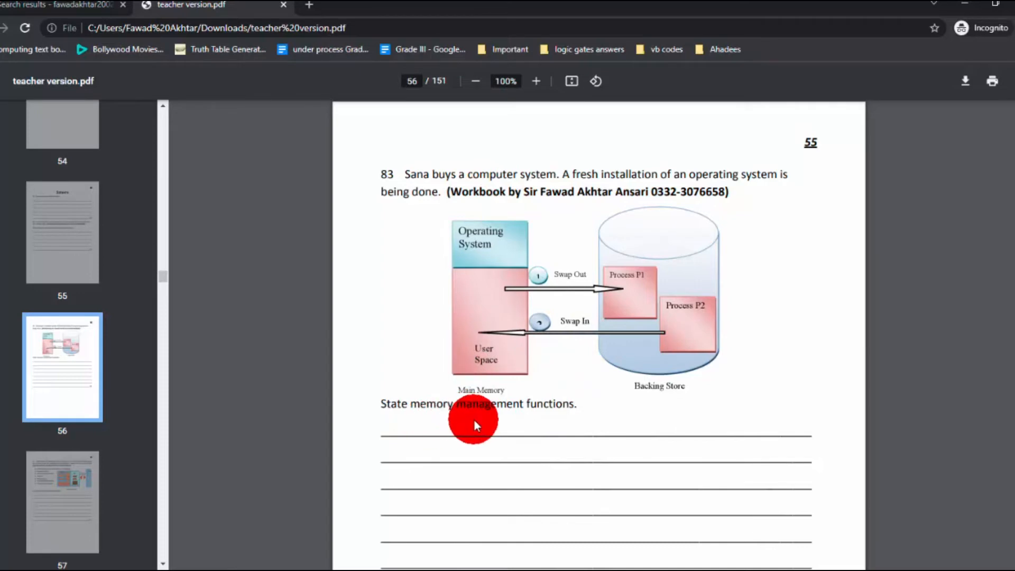
mouse_move(515, 415)
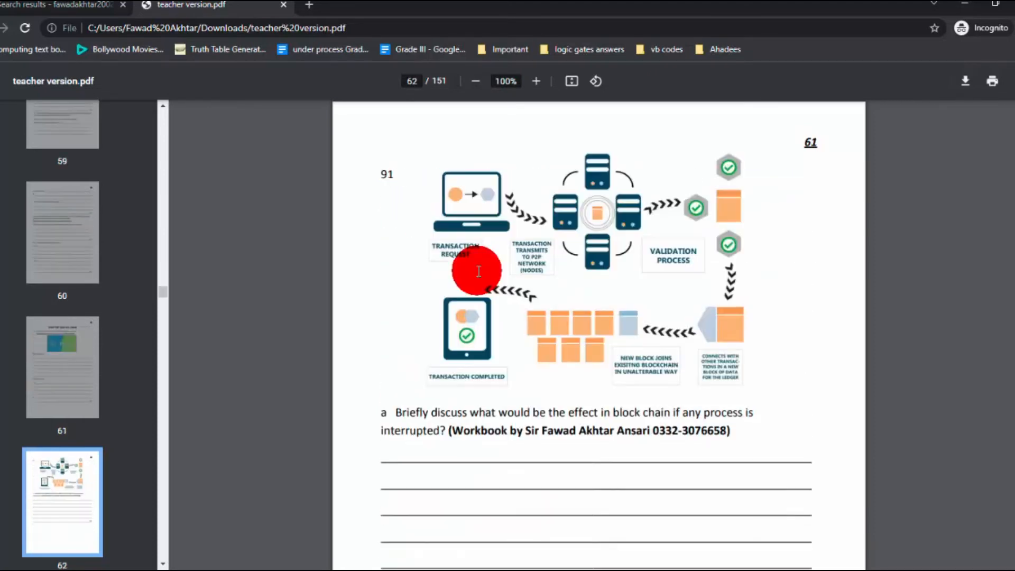
scroll("down", 3)
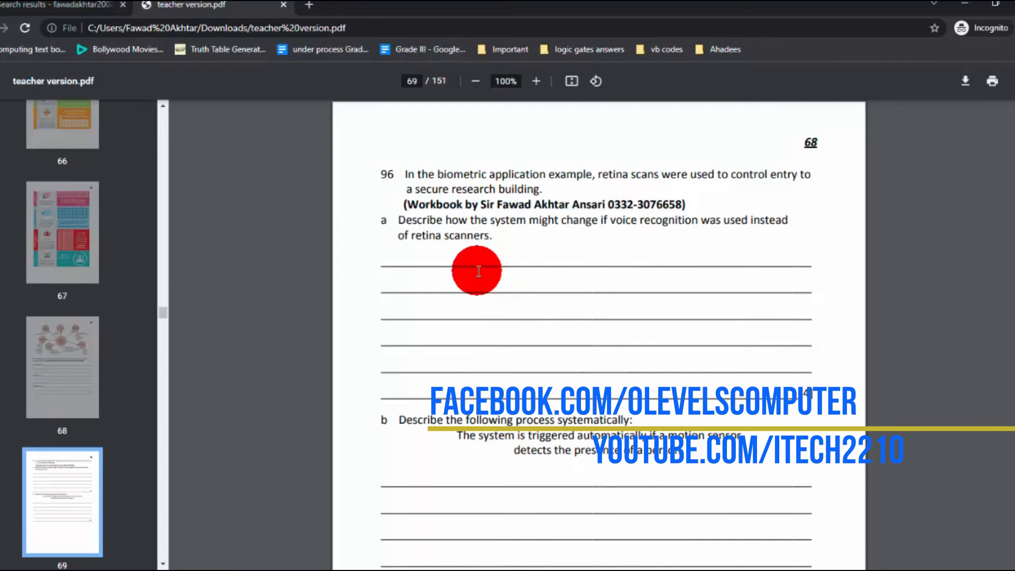
scroll("down", 3)
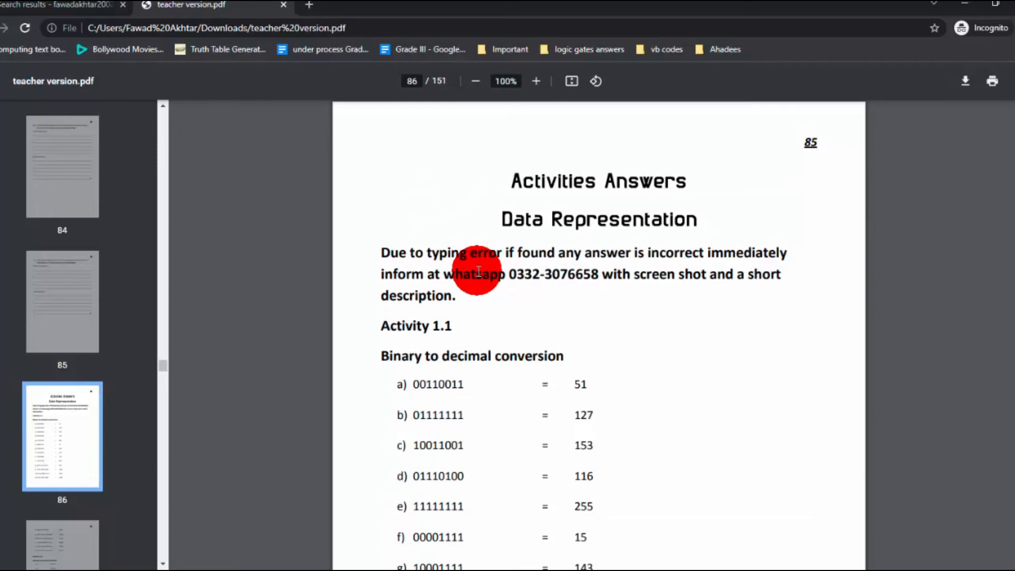
Skim past the binary, denary and hexadecimal conversion answers to page 100's Activity 7.9–7.11 test-data answers.
scroll("down", 3)
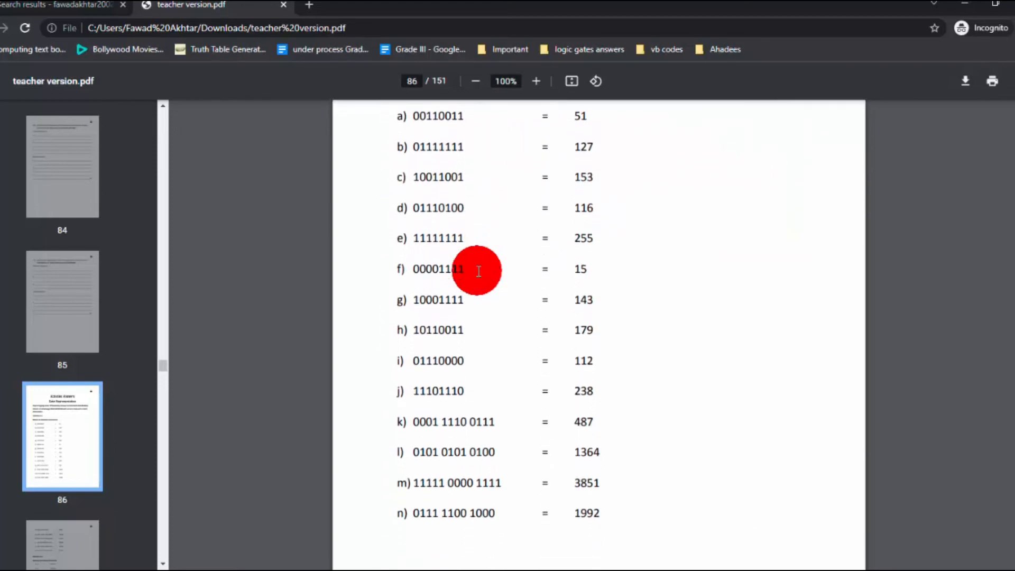
scroll("down", 3)
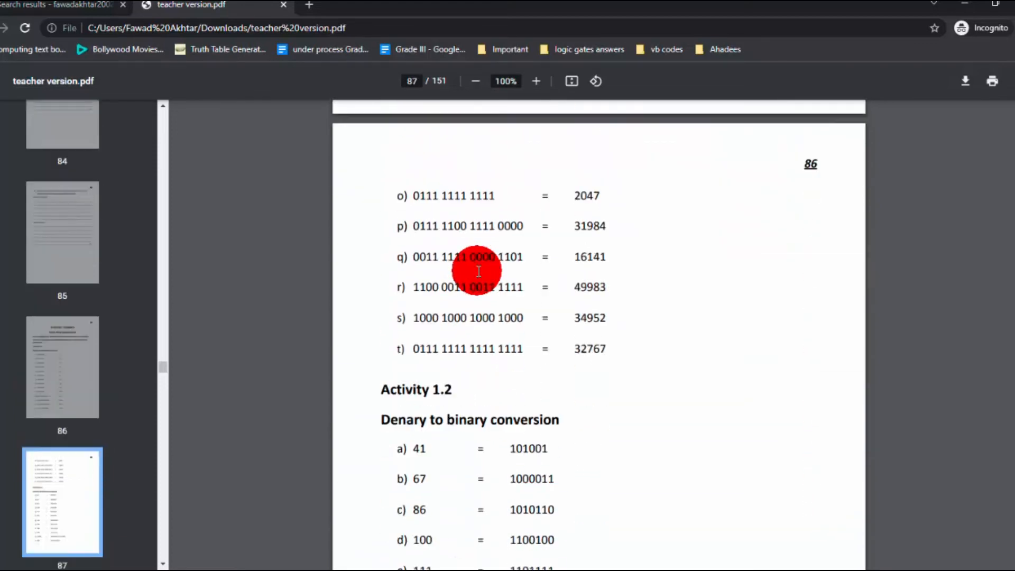
scroll("down", 3)
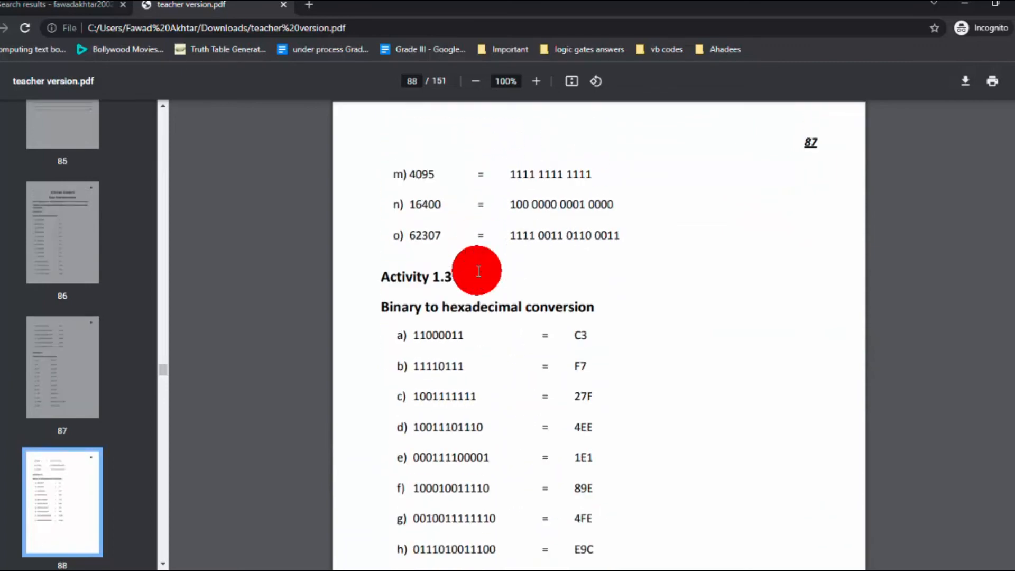
scroll("down", 3)
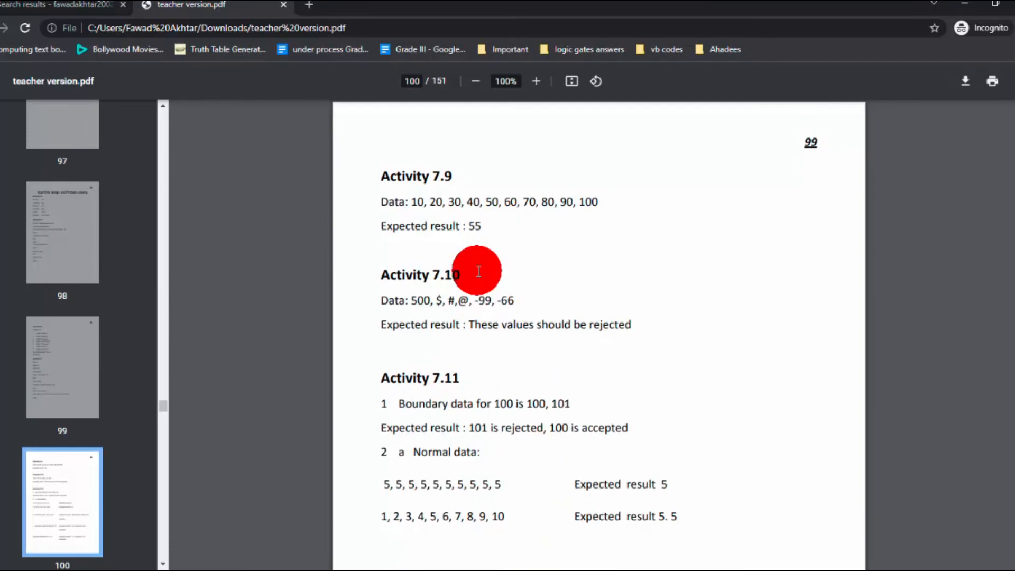
Skim through Activities 7.20, 8.5, 8.6, 8.13 and 8.14 to page 128's Activity 8.15 stars subroutine code.
scroll("down", 3)
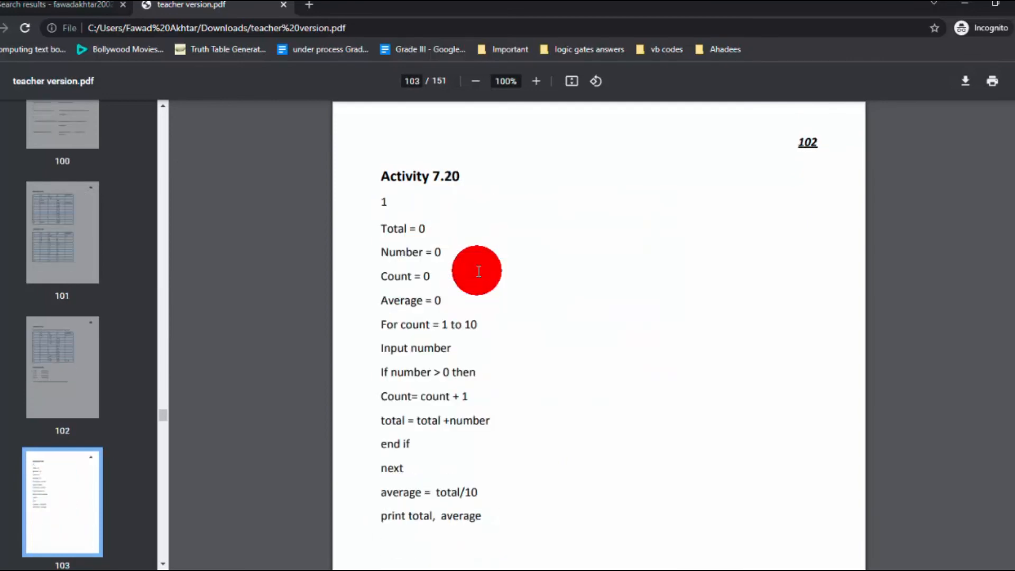
scroll("down", 3)
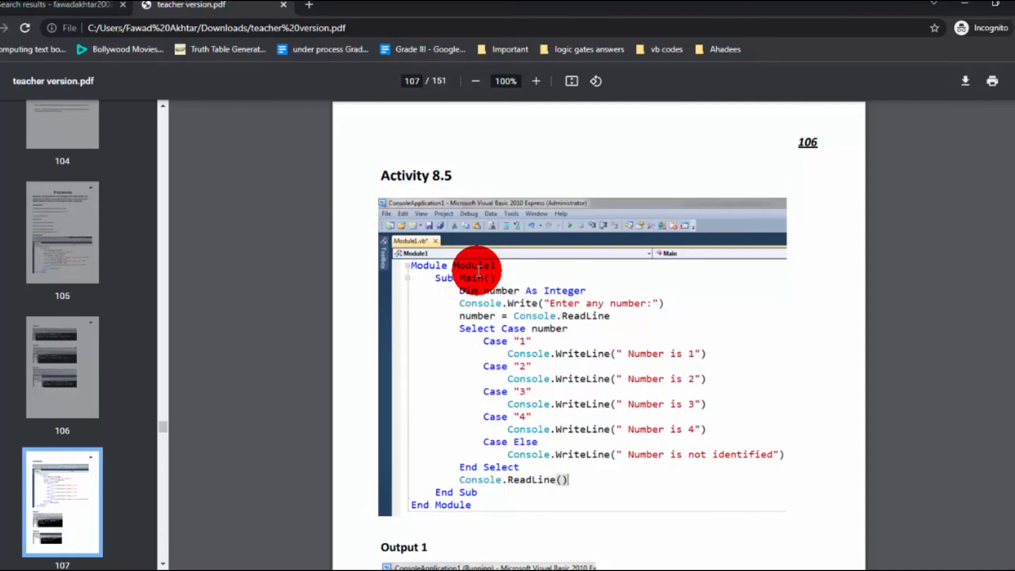
scroll("down", 3)
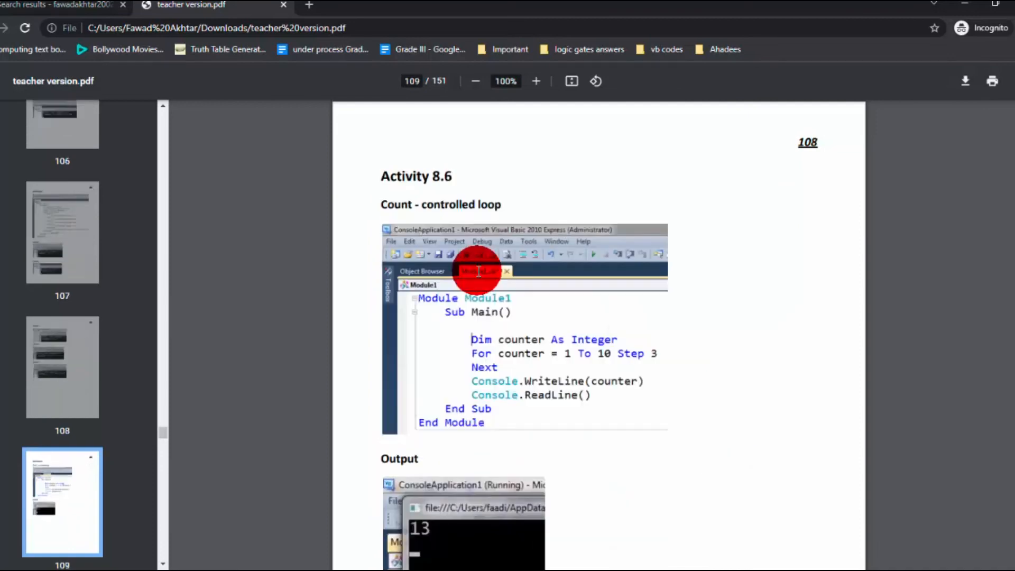
scroll("down", 3)
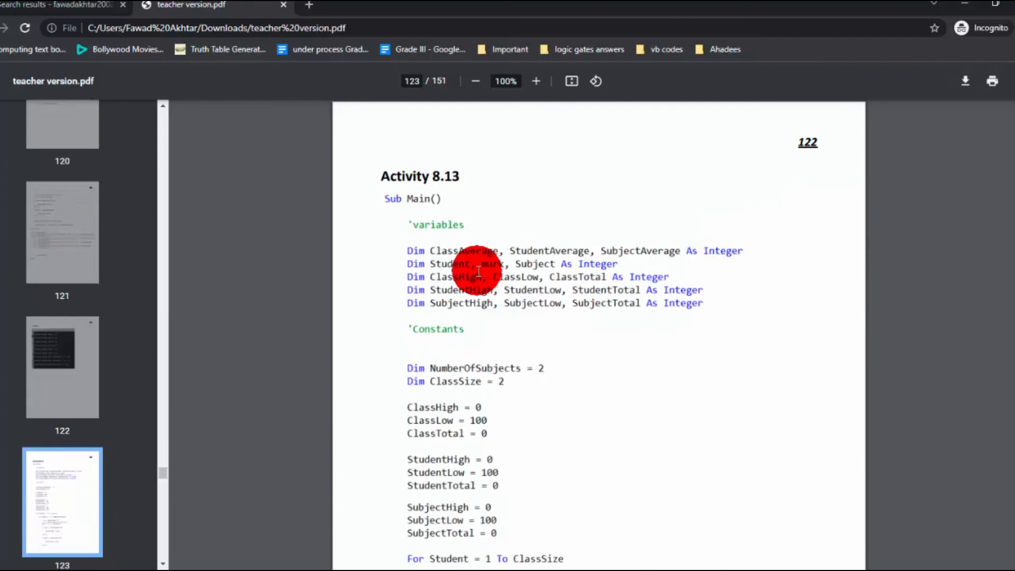
scroll("down", 3)
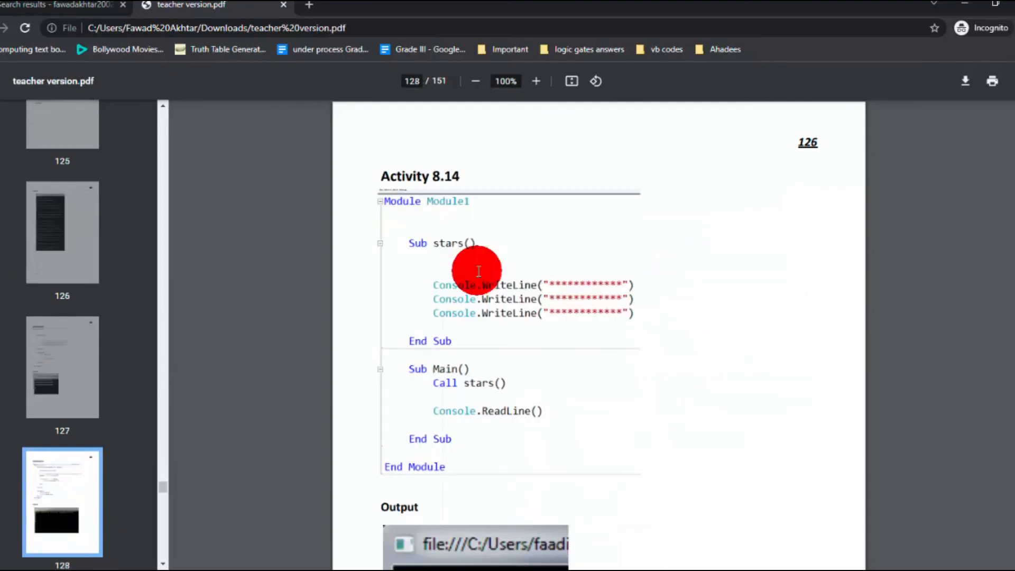
scroll("down", 3)
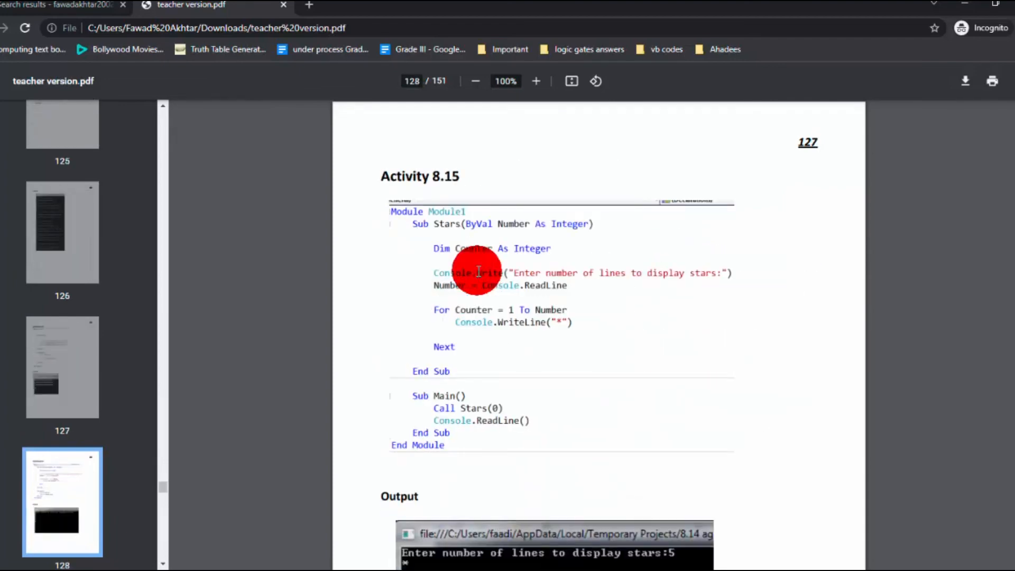